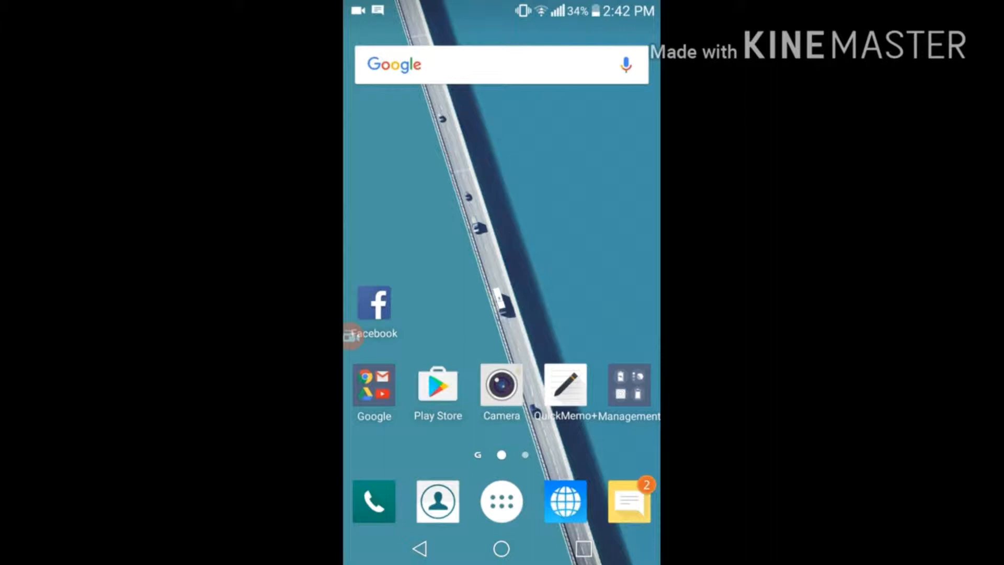
Step: Drag Instagram from the app drawer onto the home screen beside the Facebook icon
click(501, 501)
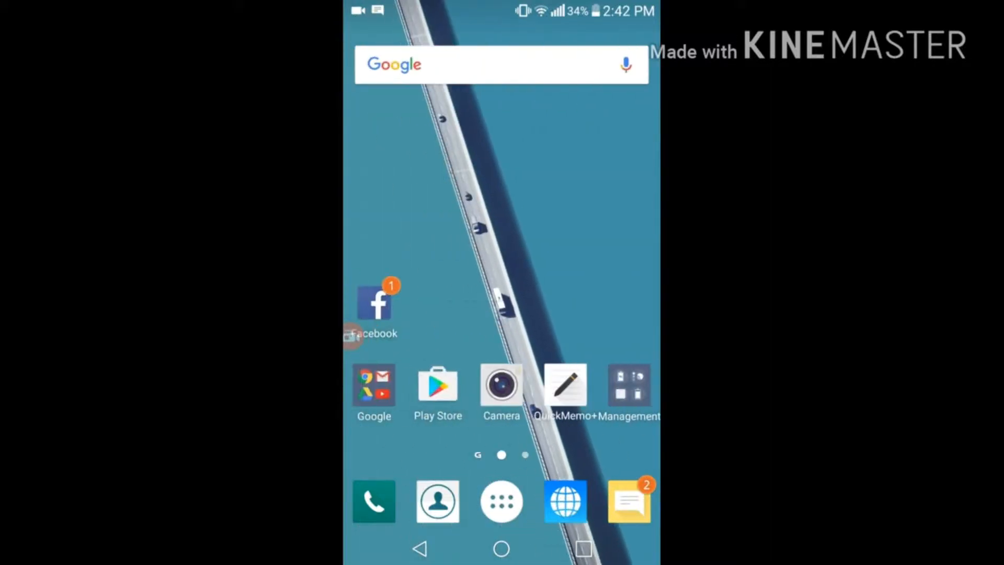
click(500, 501)
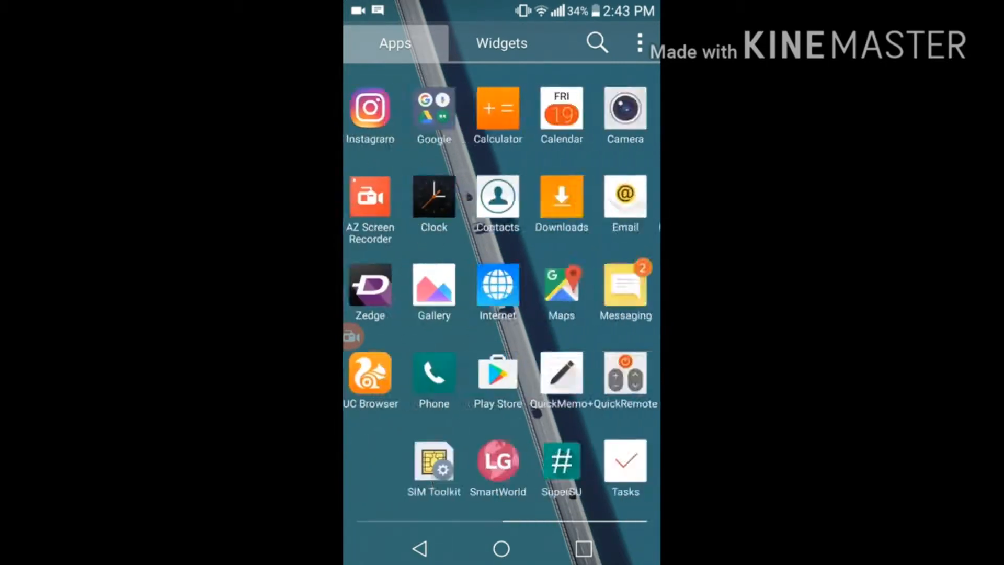
scroll(left, 3)
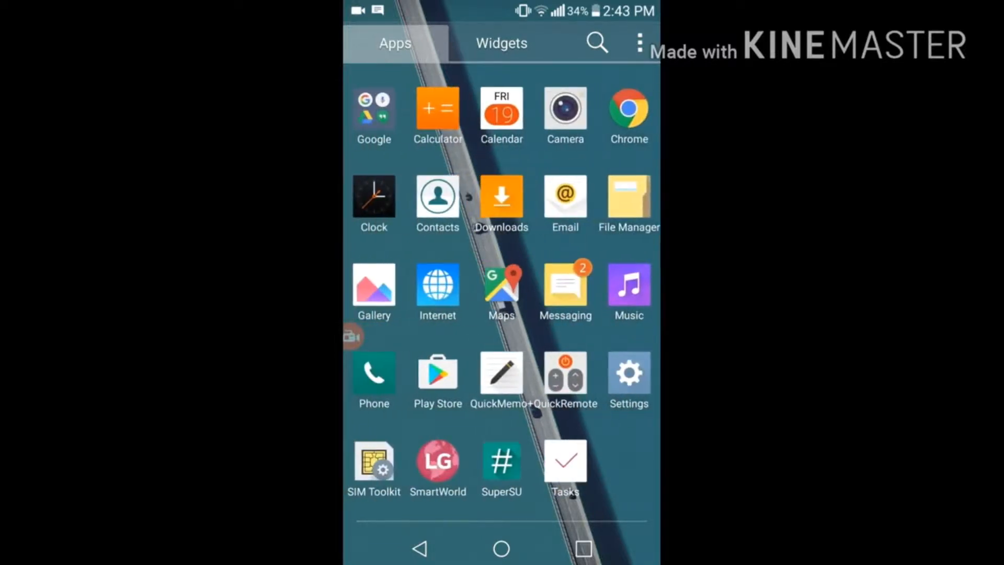
scroll(left, 3)
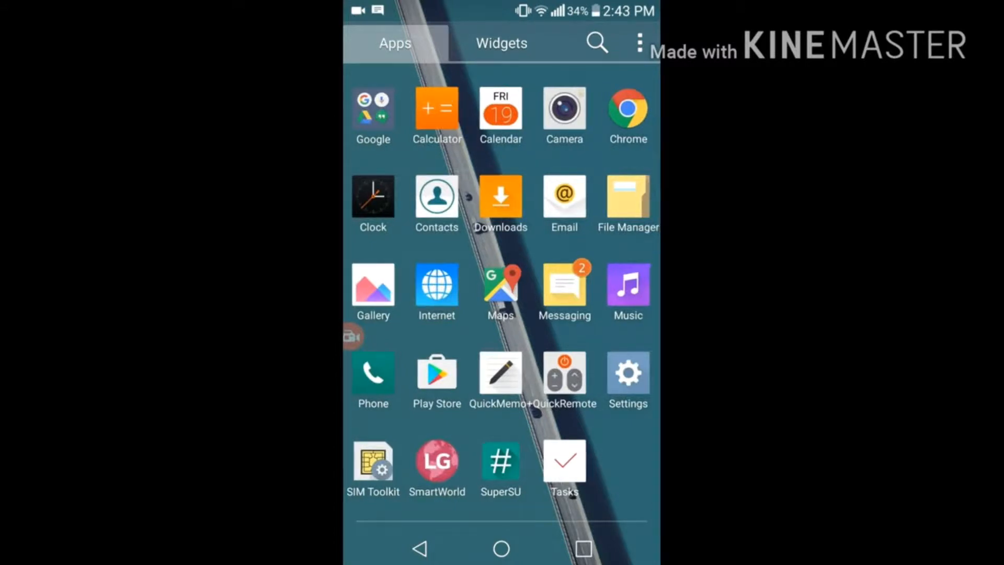
click(626, 375)
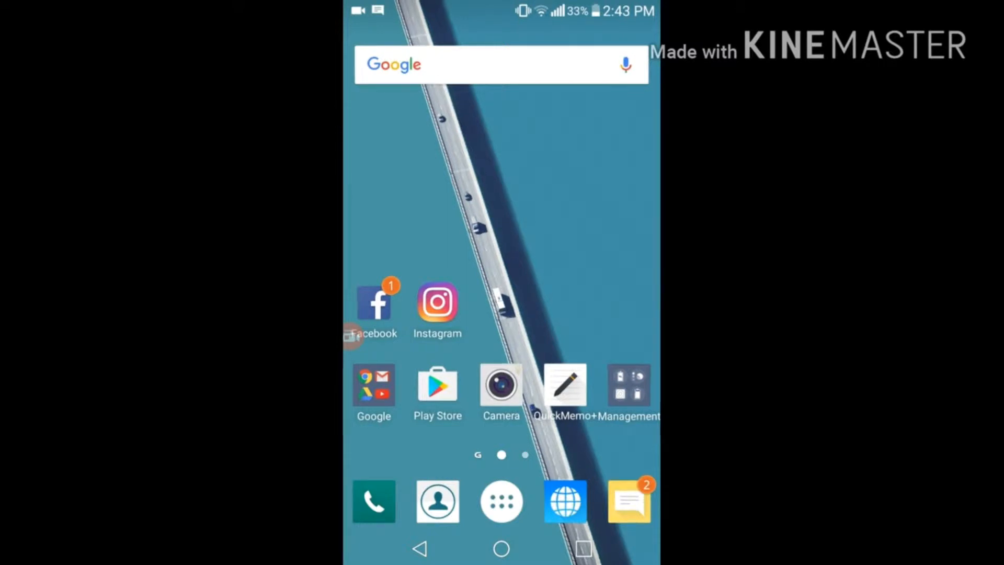
Step: Add Music, Messenger and Careem shortcuts to the home row, then bring up the widget list
click(501, 501)
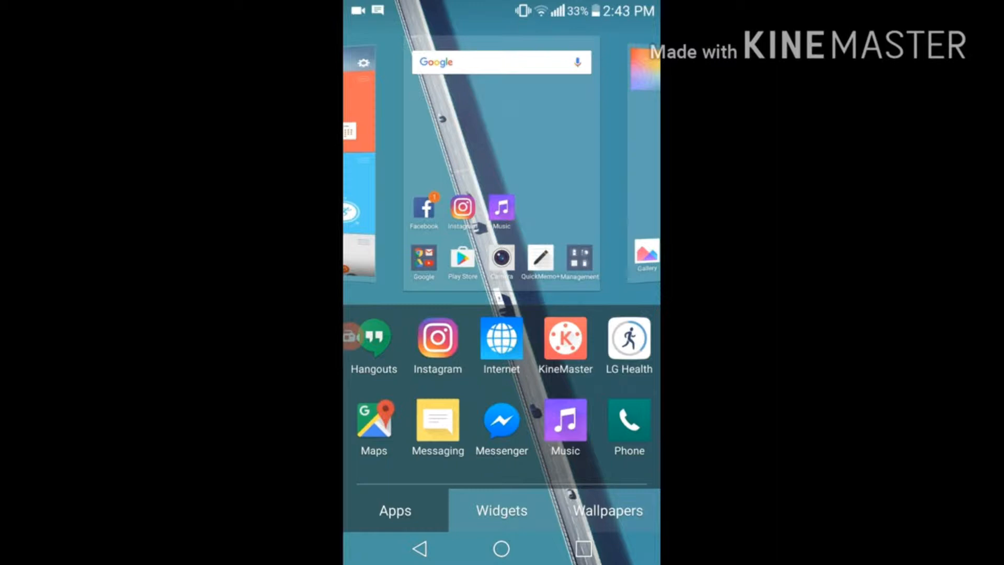
scroll(right, 3)
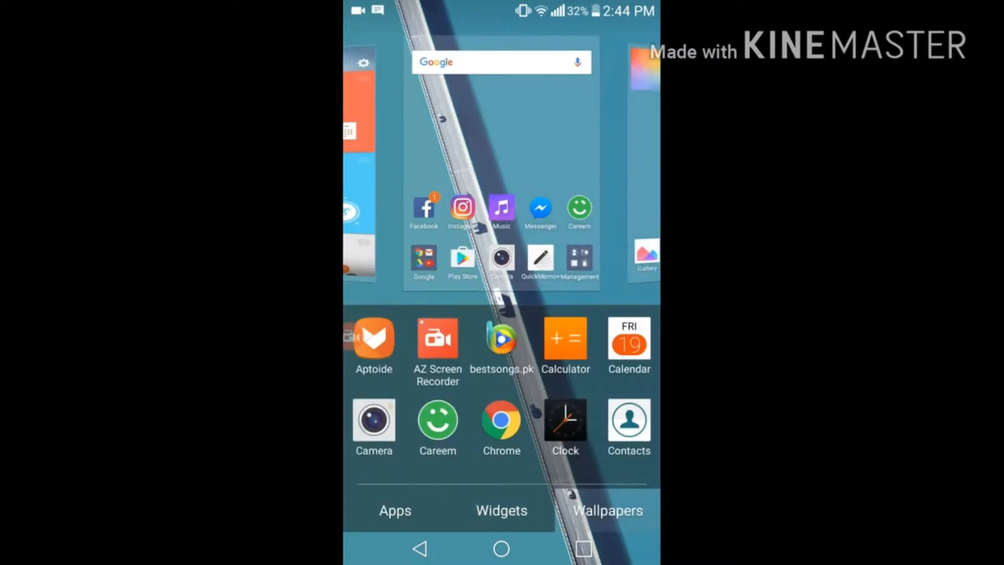
click(501, 510)
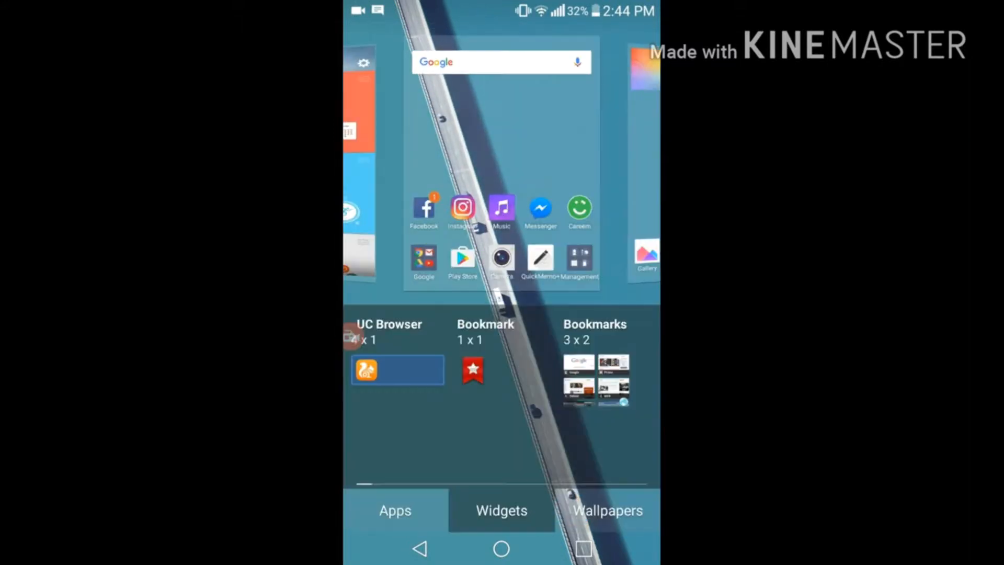
Step: Preview the red pyramid and dark fur wallpapers, keeping the original bridge wallpaper
click(606, 509)
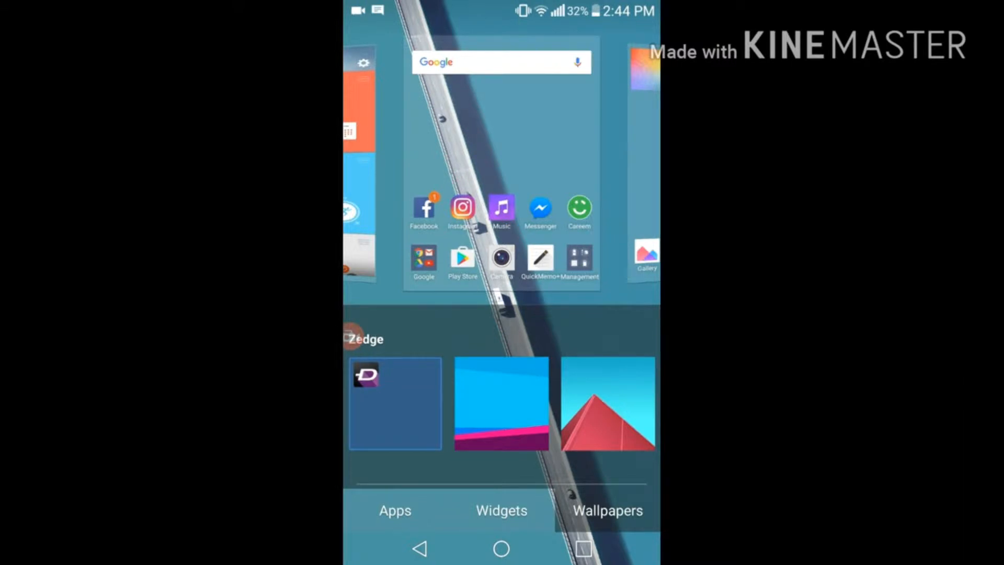
click(501, 403)
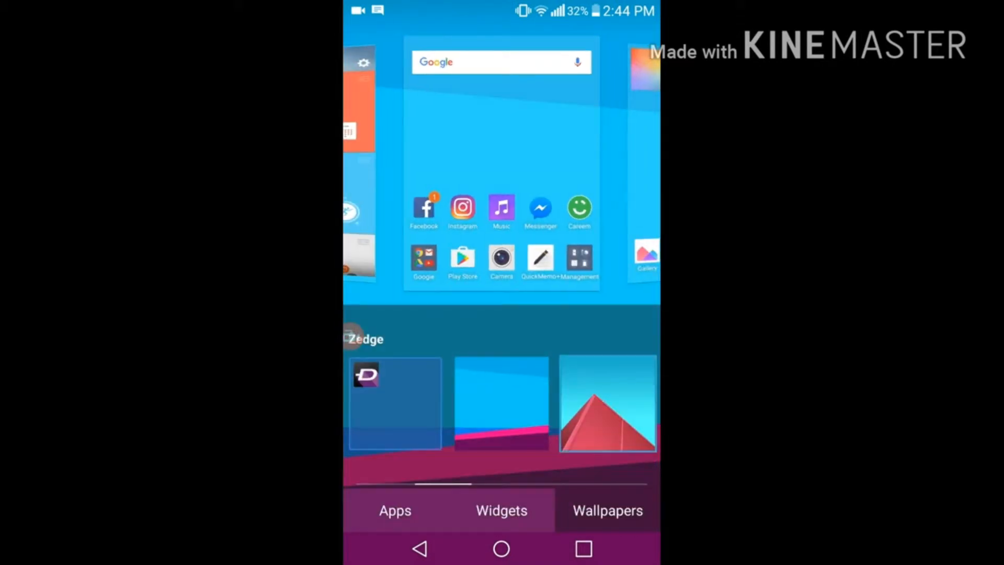
click(501, 404)
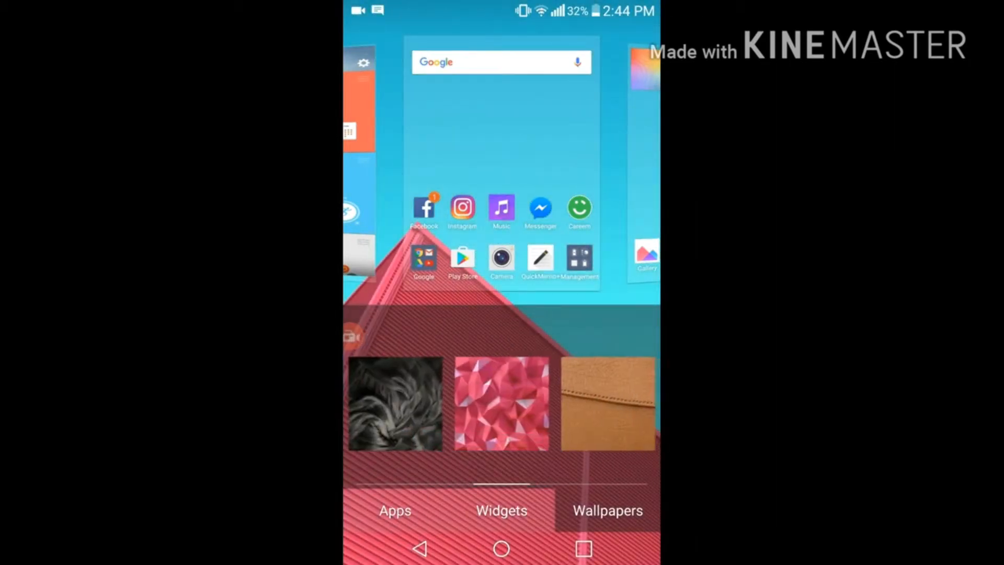
click(395, 402)
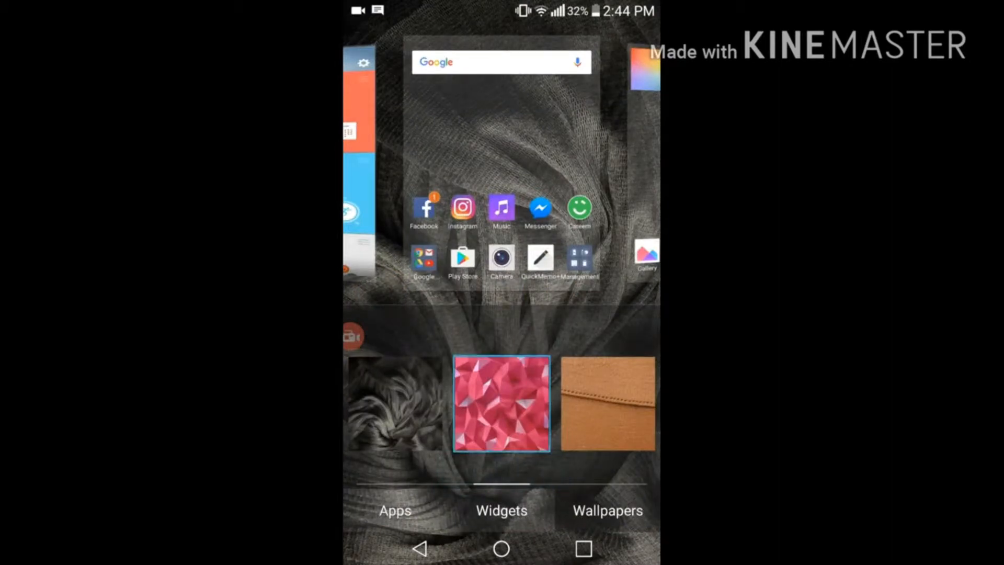
click(501, 403)
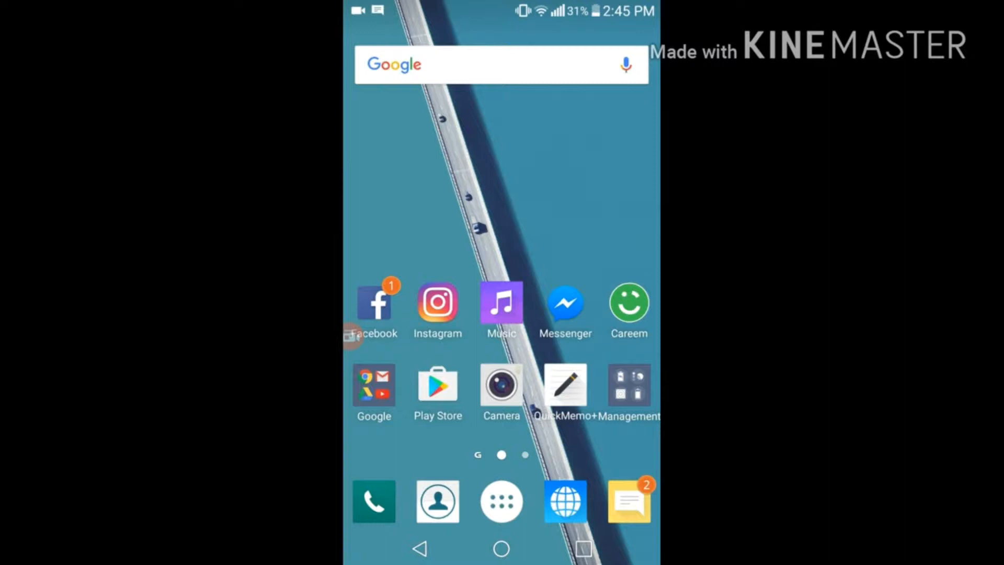
click(501, 501)
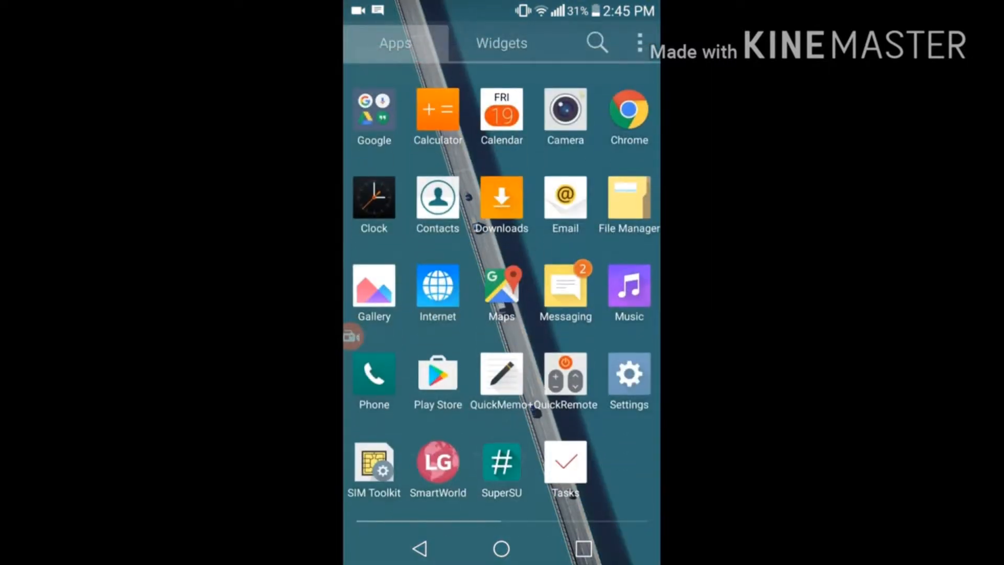
click(501, 547)
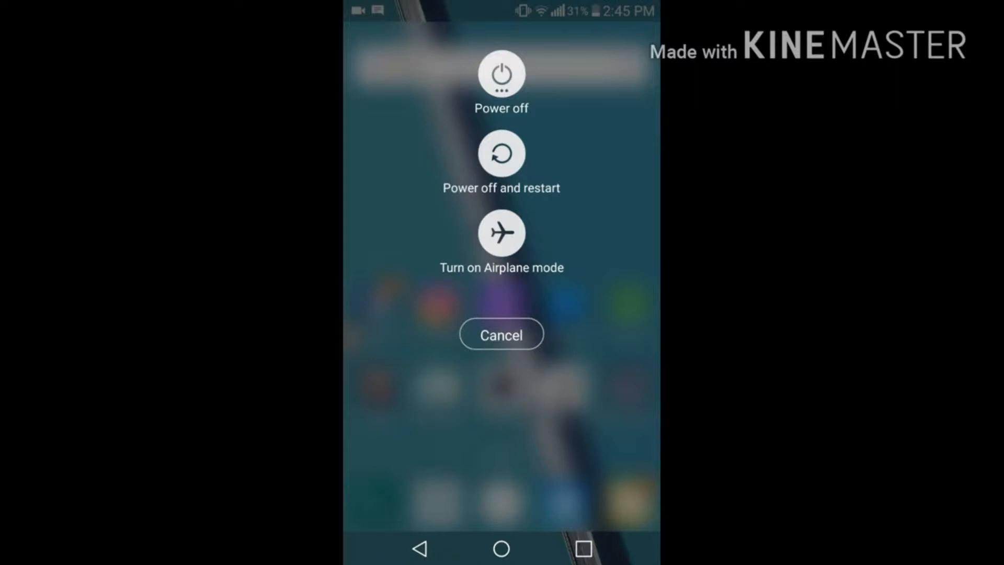
click(501, 335)
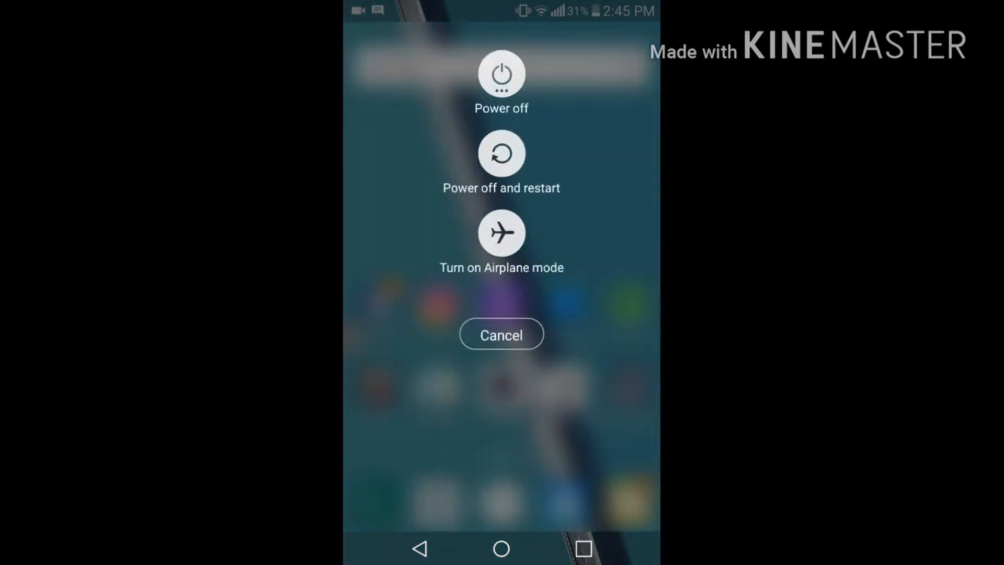
click(501, 334)
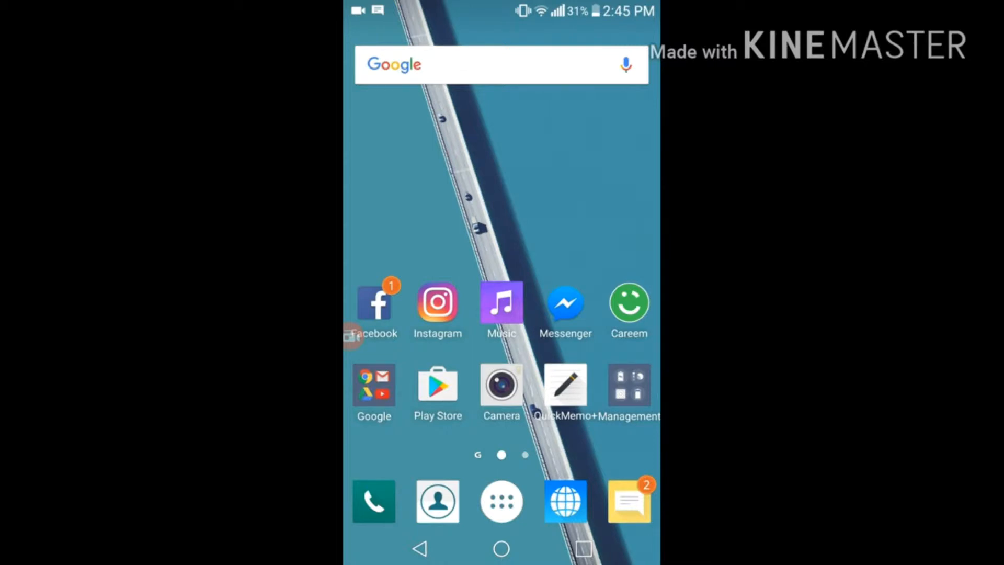
Step: Go from the app drawer into Settings and its Display page
click(501, 501)
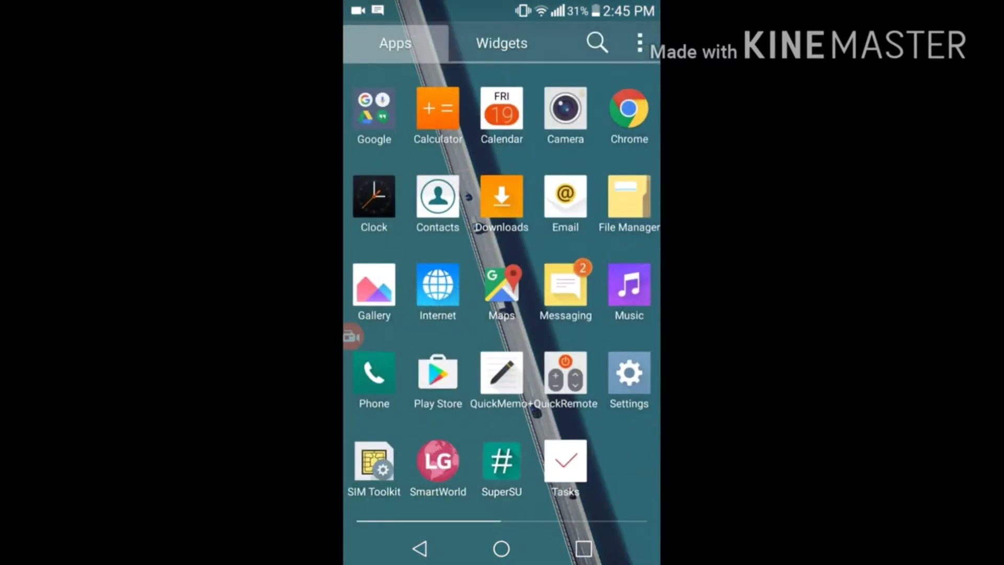
click(628, 373)
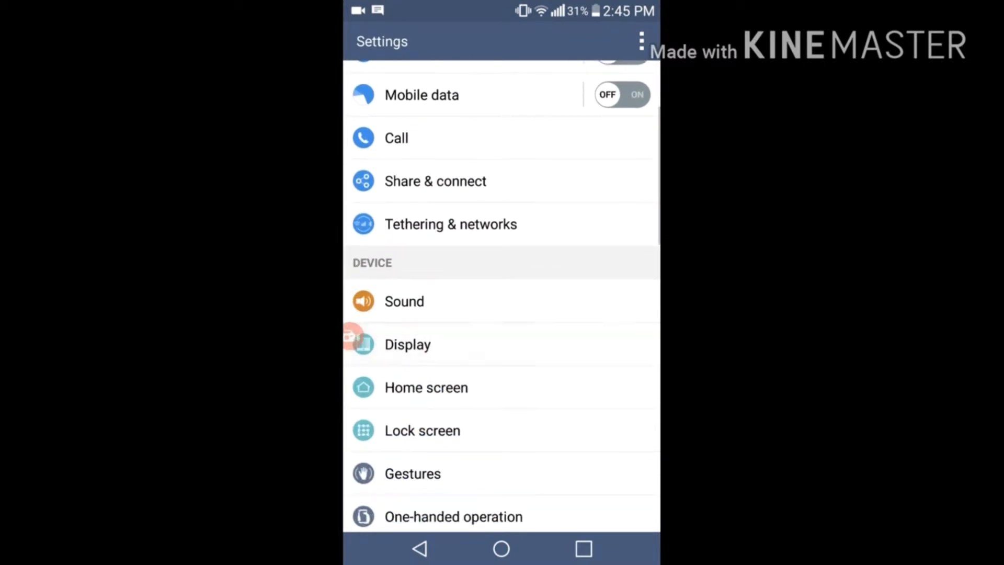
click(407, 344)
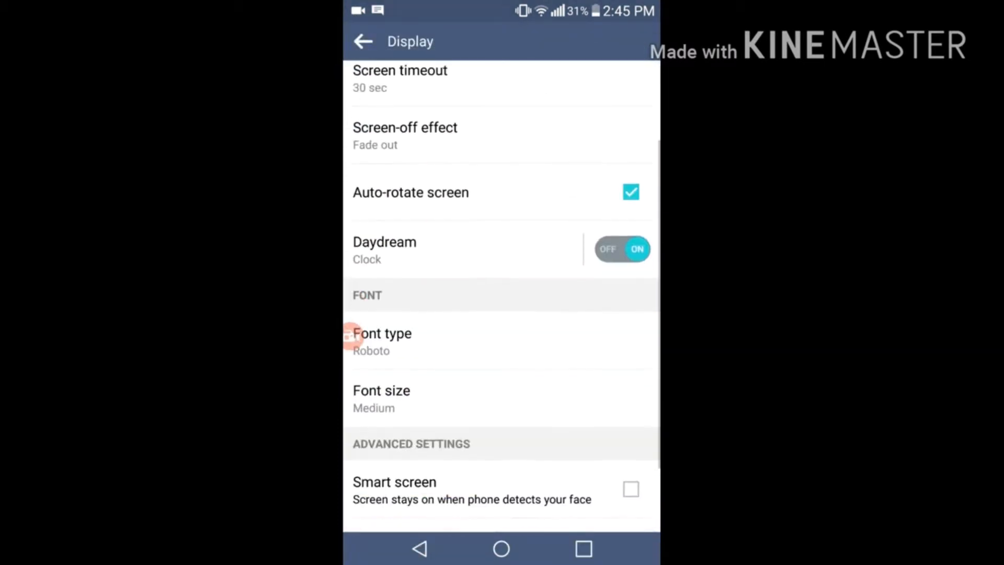
scroll(down, 3)
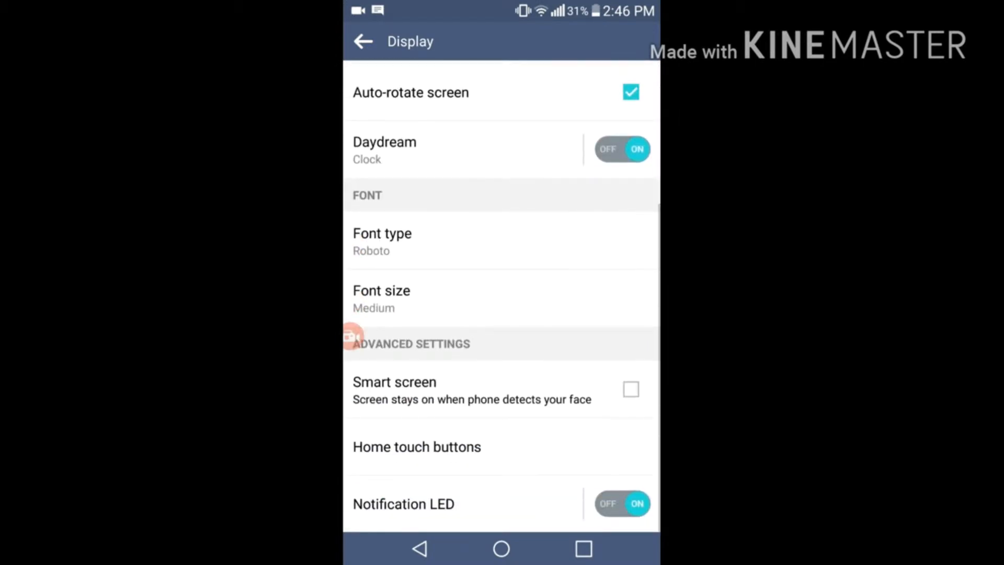
Step: Review Font type (Roboto) and Font size (Medium) unchanged, then enter Home touch buttons
click(381, 240)
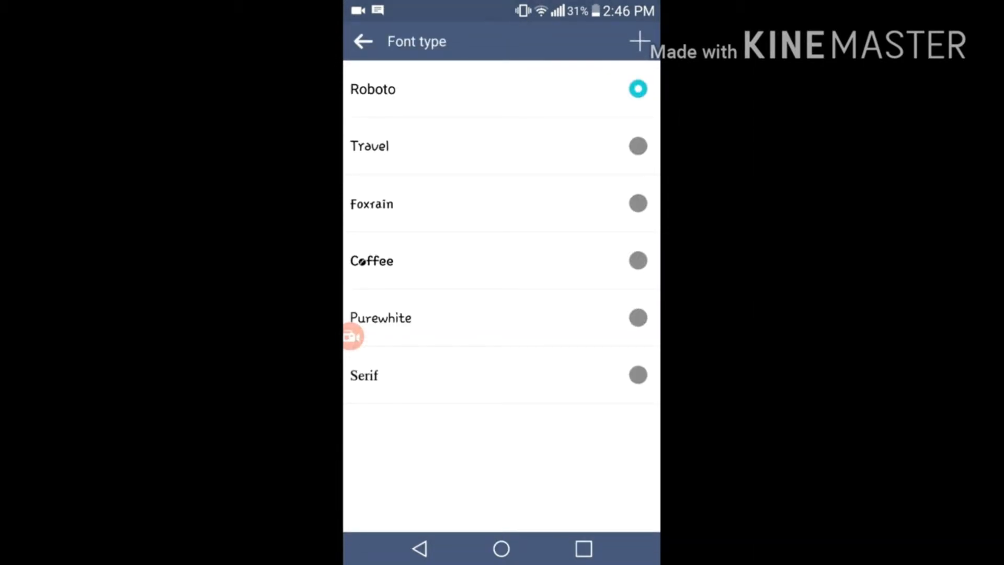
click(363, 40)
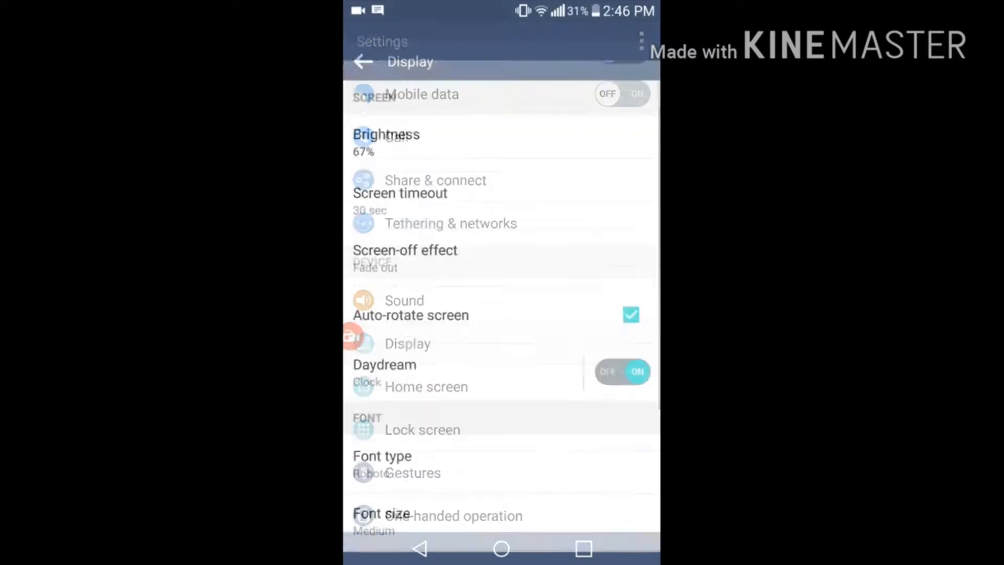
scroll(down, 3)
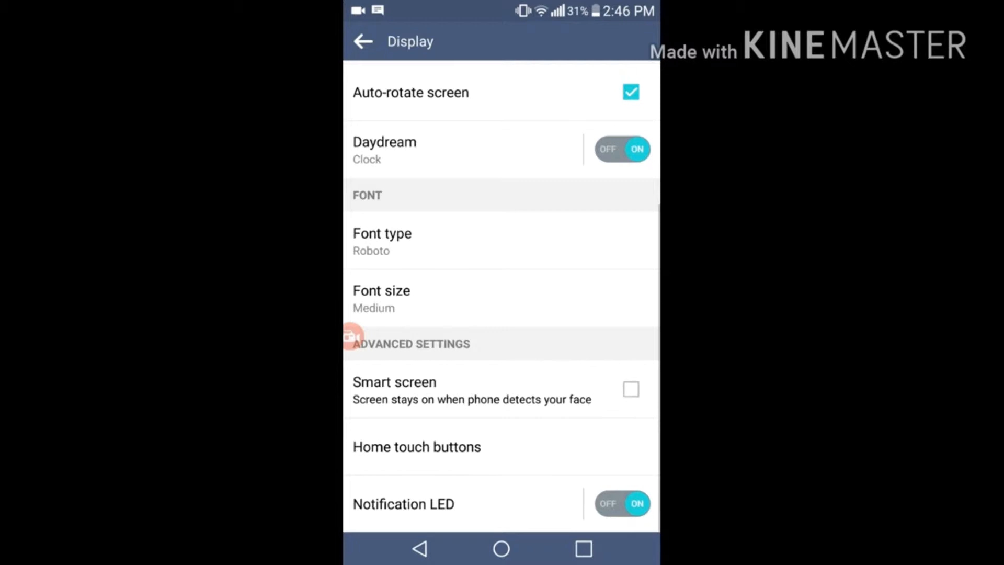
click(381, 298)
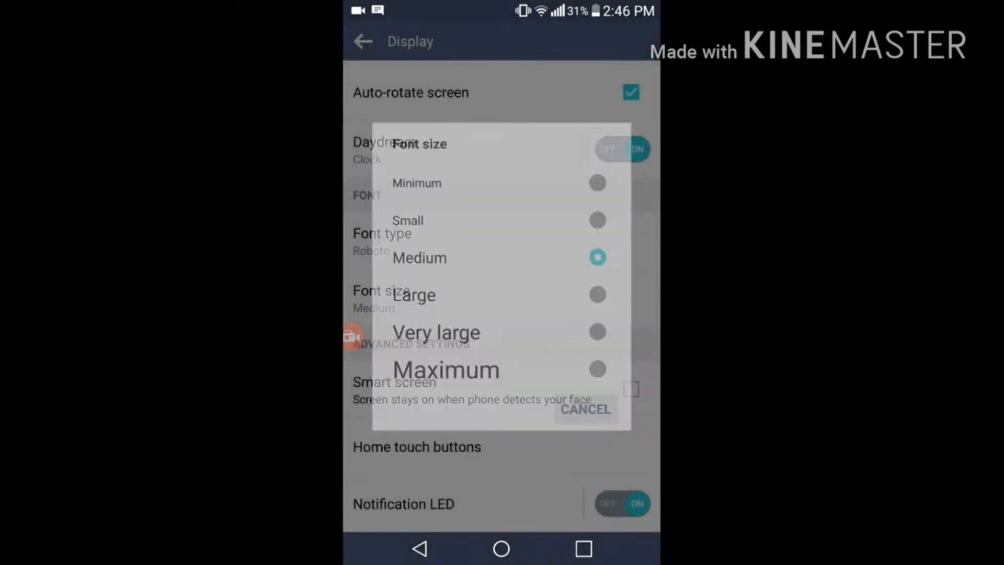
click(583, 409)
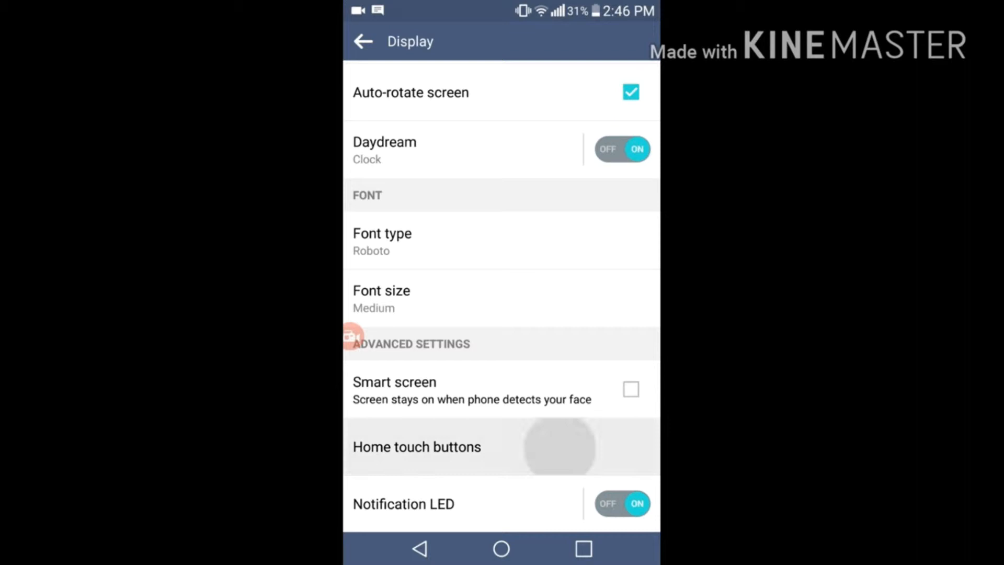
click(418, 446)
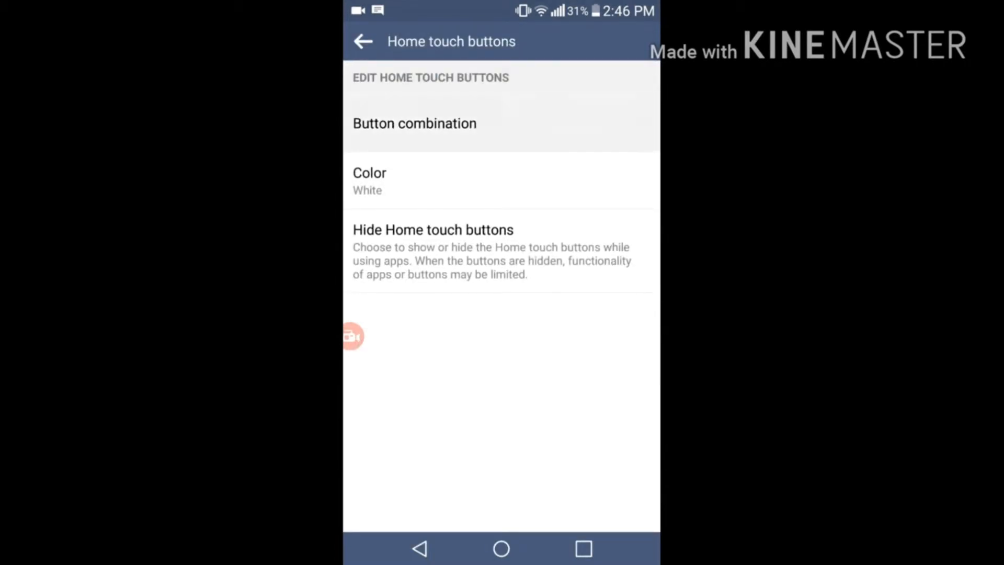
Step: Look at the button combination, then set the Home touch buttons colour to Black
click(414, 123)
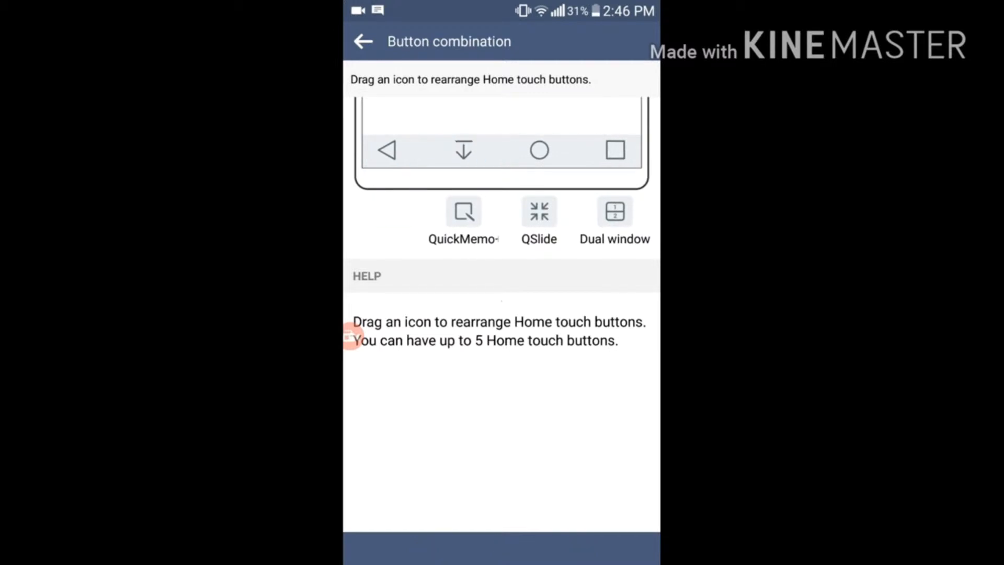
click(463, 149)
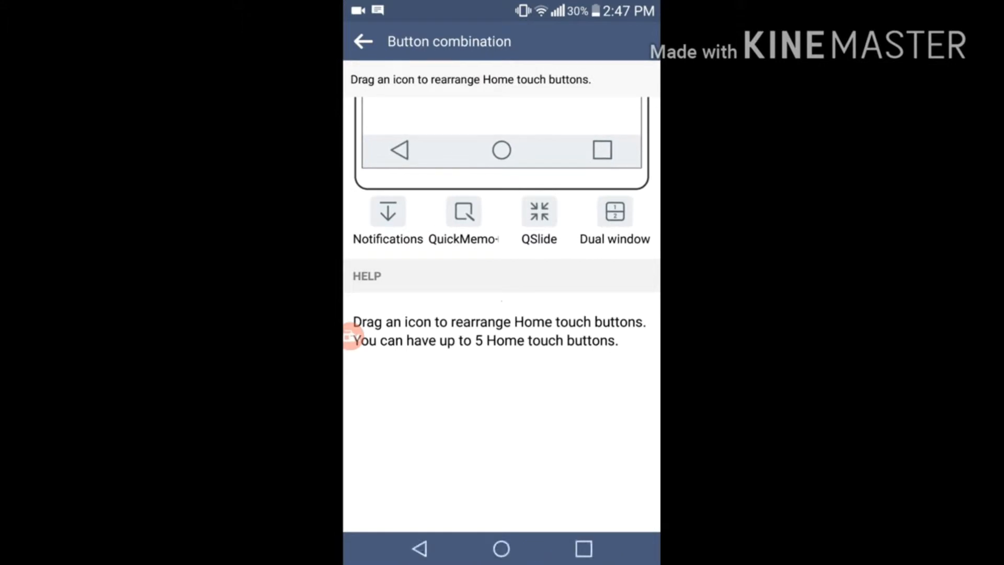
click(363, 41)
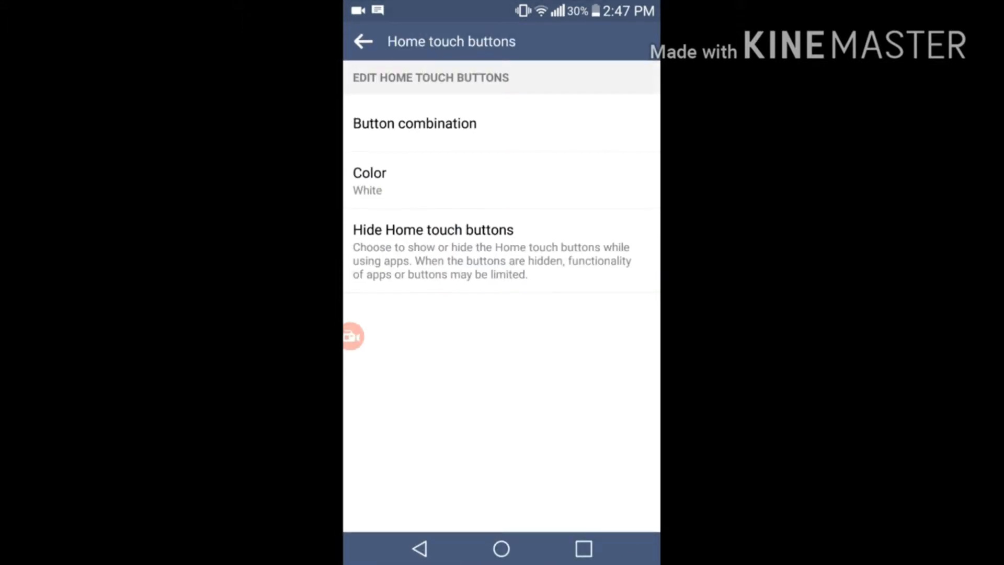
click(369, 180)
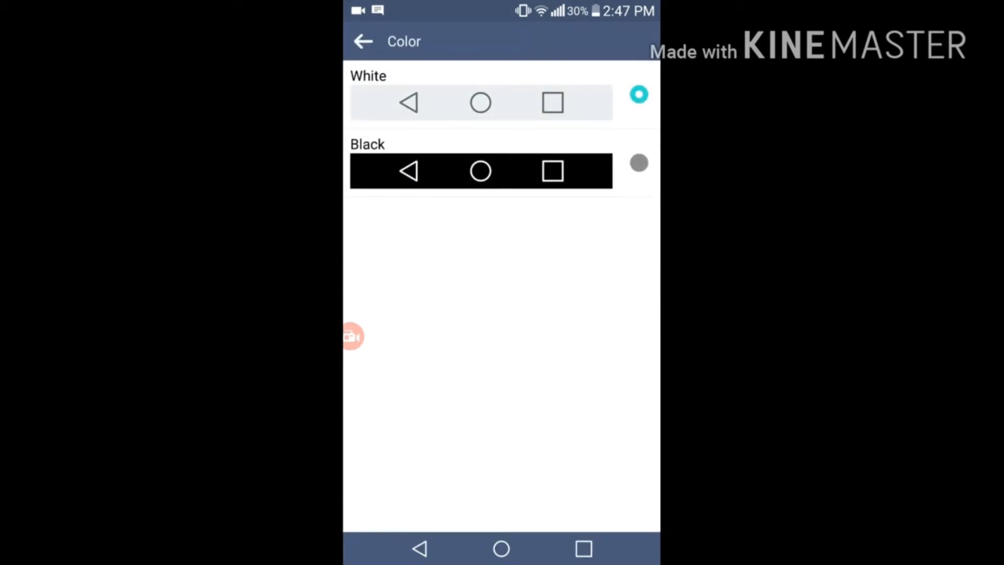
click(363, 41)
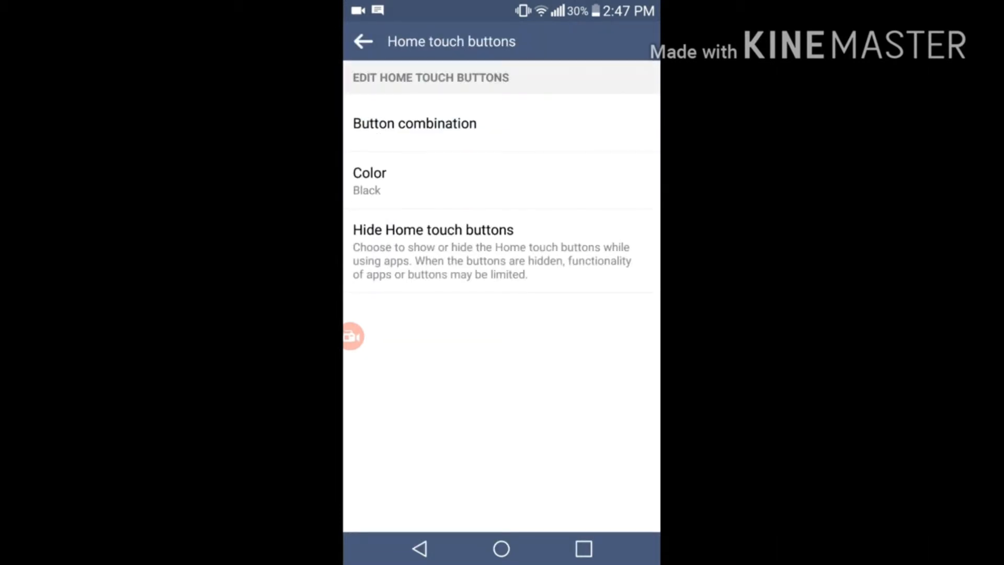
Step: Check the black buttons on the home screen, then back out to the main Settings list
click(501, 548)
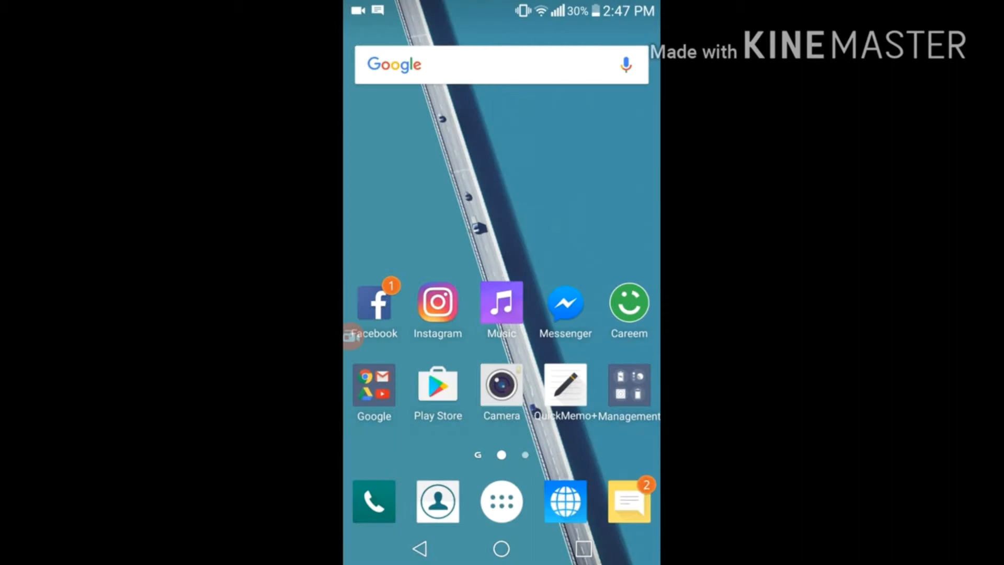
click(501, 501)
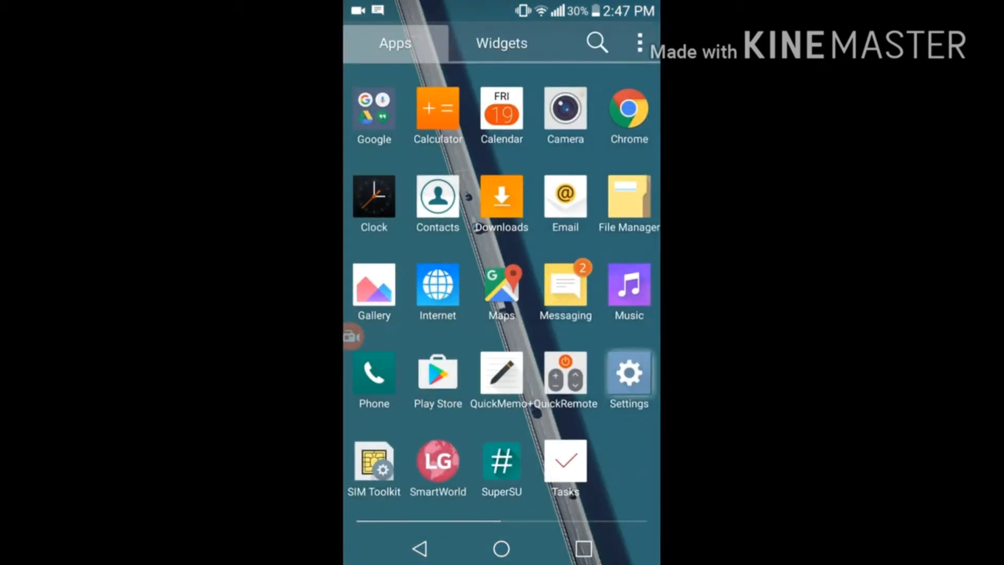
click(628, 371)
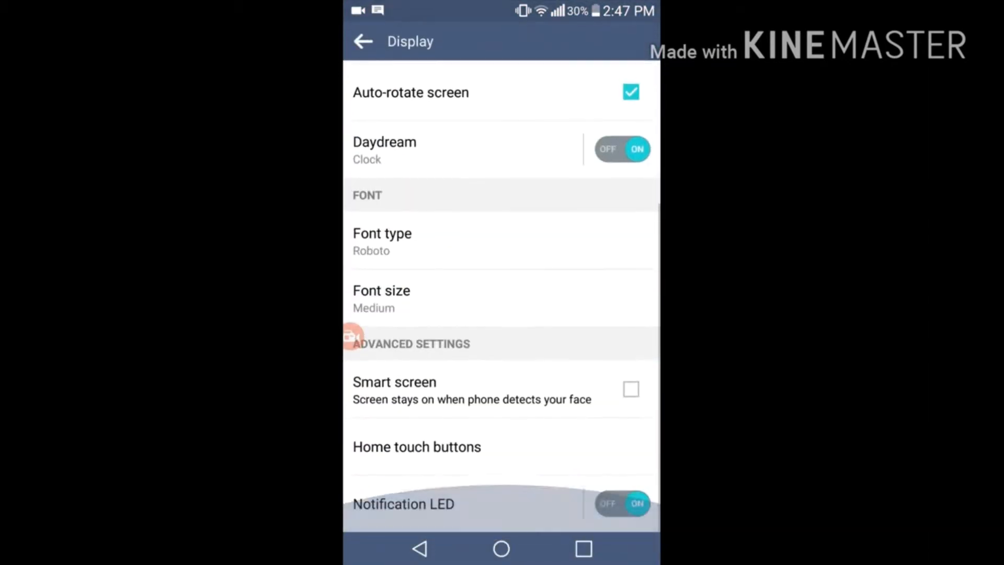
click(417, 446)
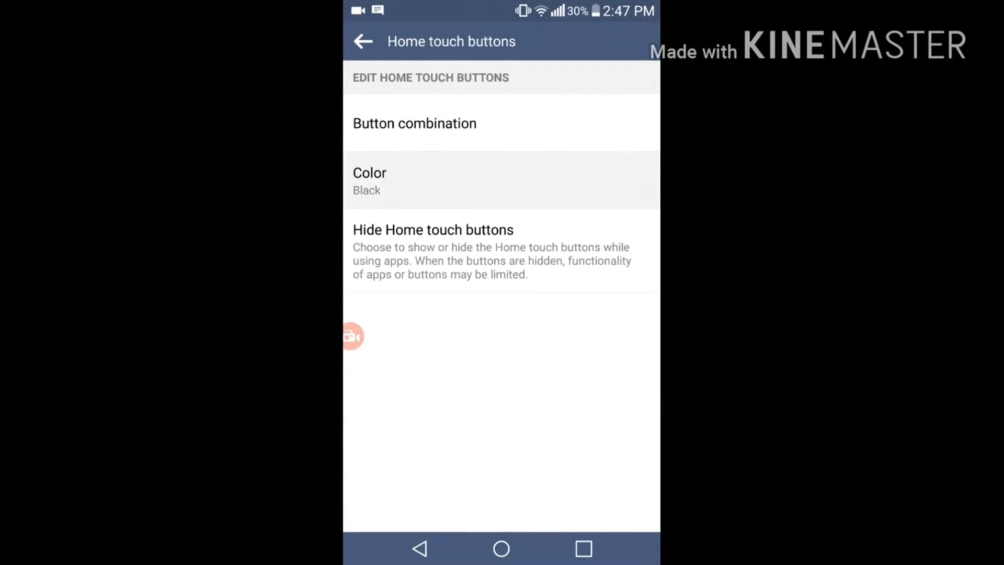
click(363, 41)
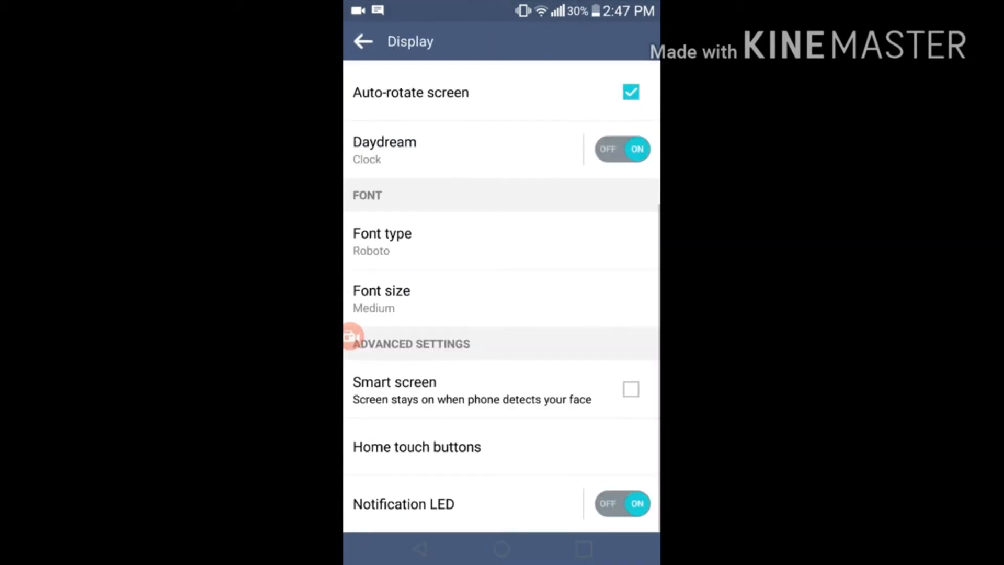
click(363, 41)
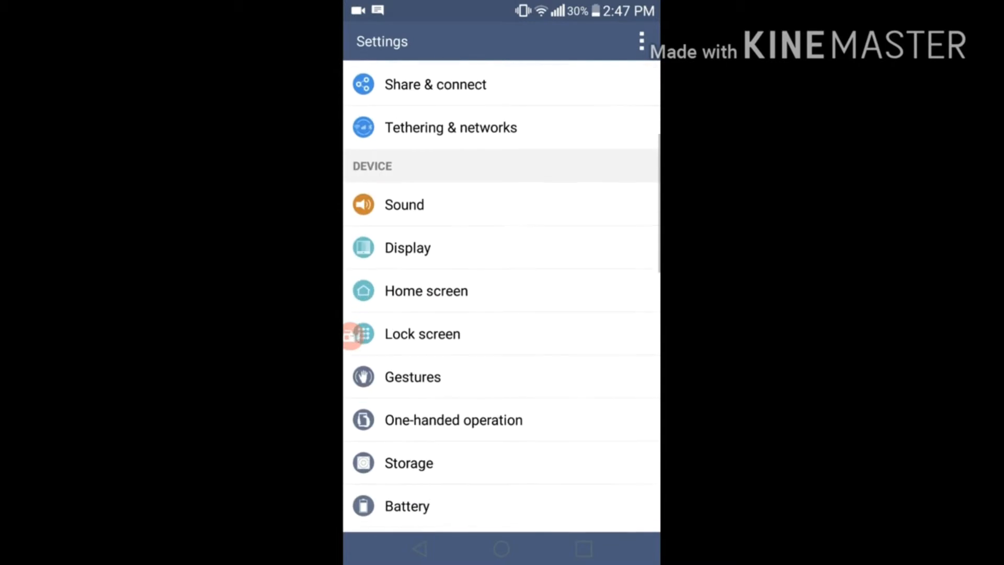
Step: View the Home screen Theme gallery, keeping the LG theme, and return to Home screen settings
click(426, 290)
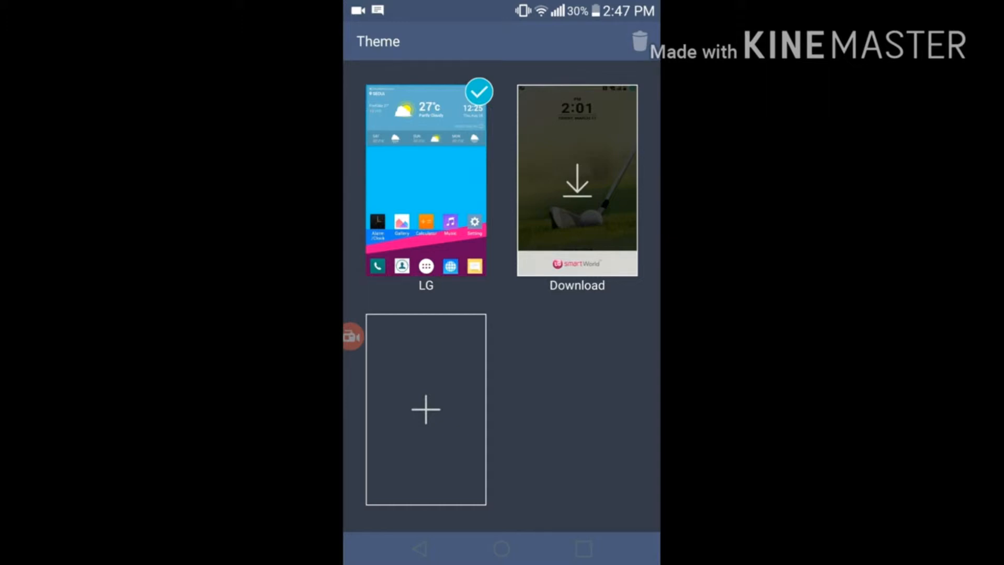
click(363, 41)
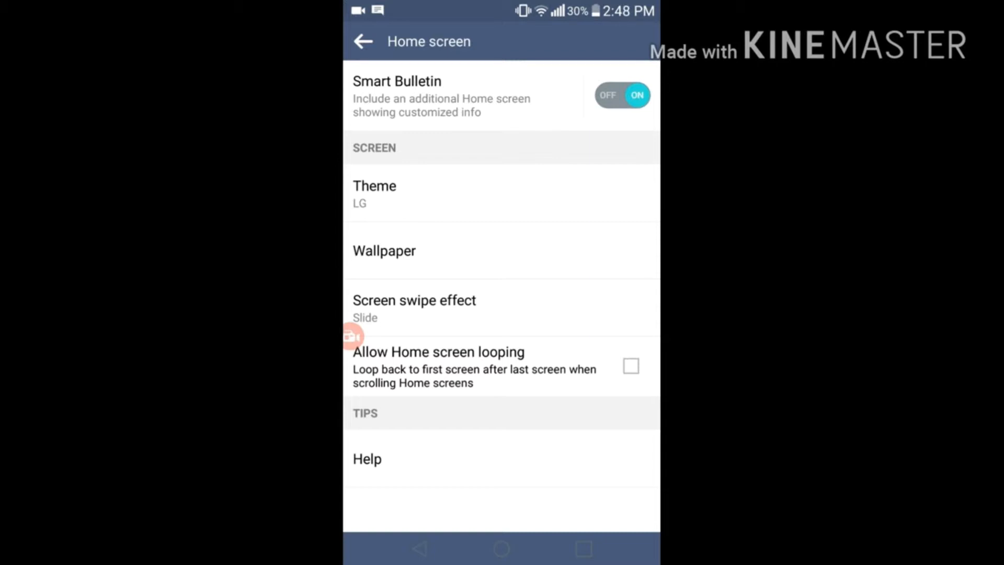
click(414, 308)
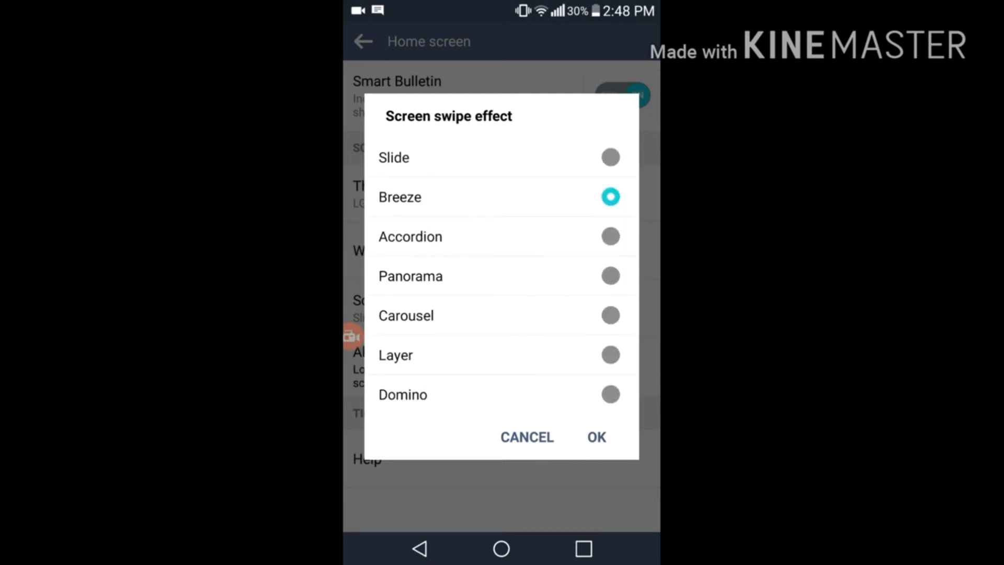
click(610, 236)
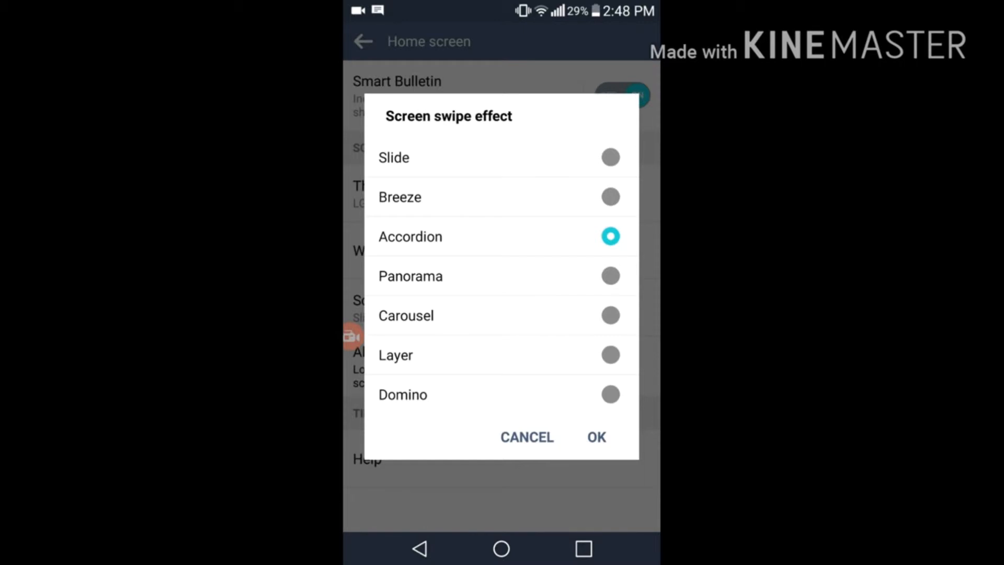
click(595, 158)
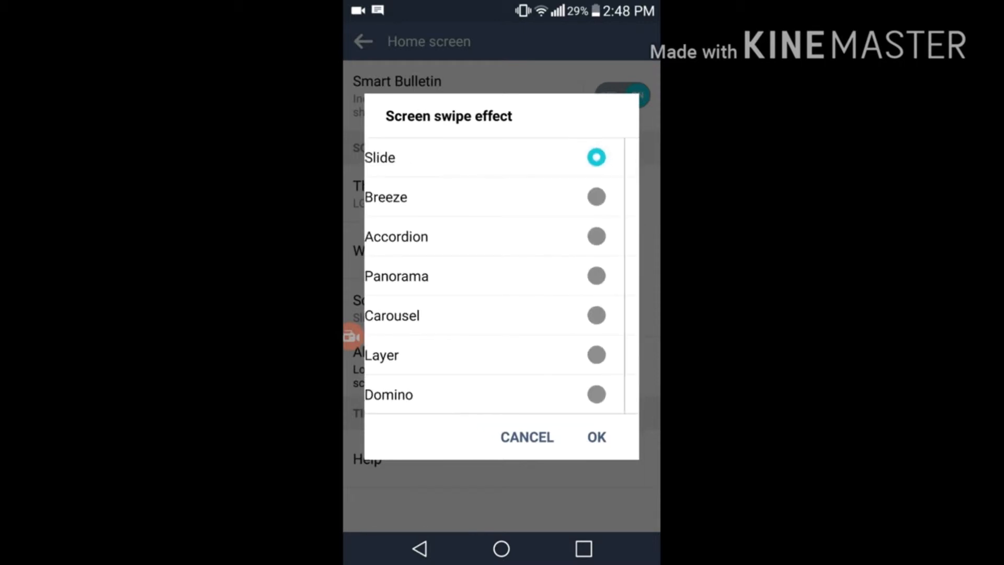
click(595, 437)
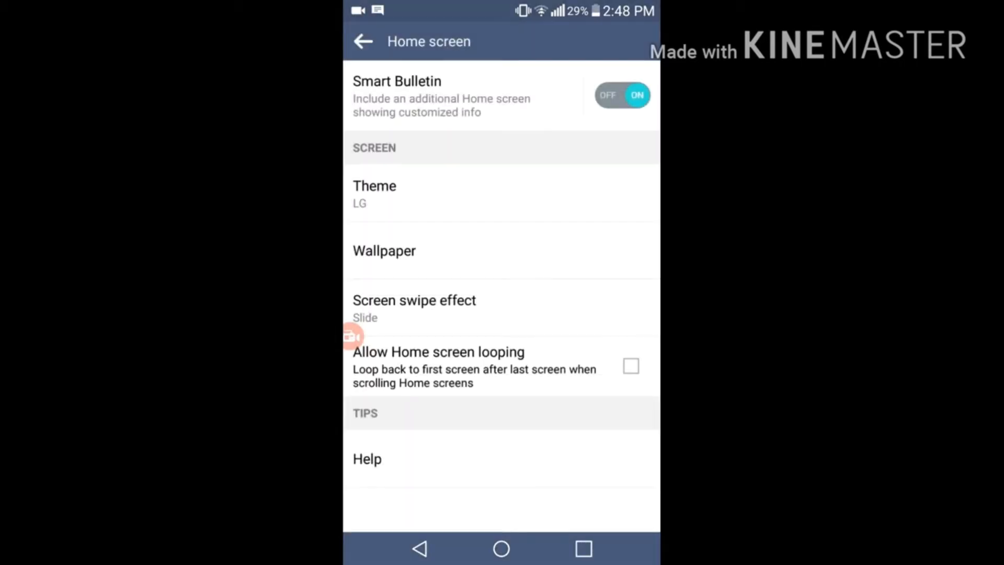
click(419, 549)
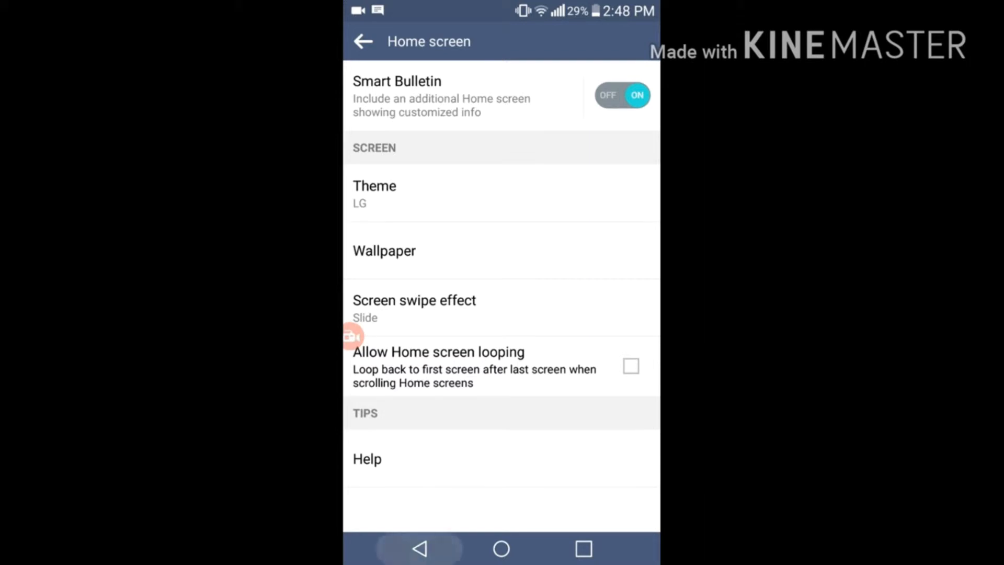
Step: Save a lock screen Owner info message ending 'NONE FOR YOUR BUSINESS :)'
click(363, 41)
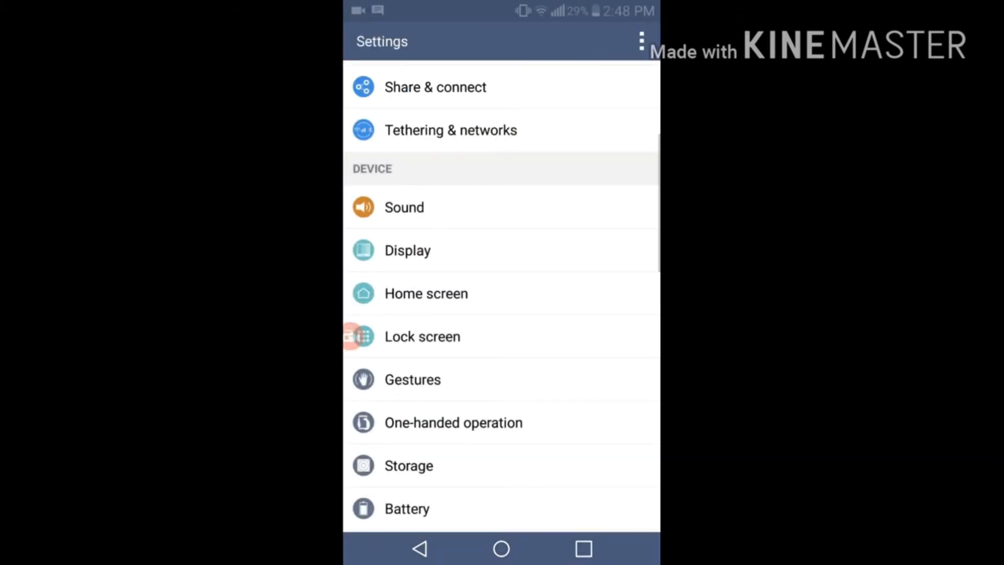
click(423, 336)
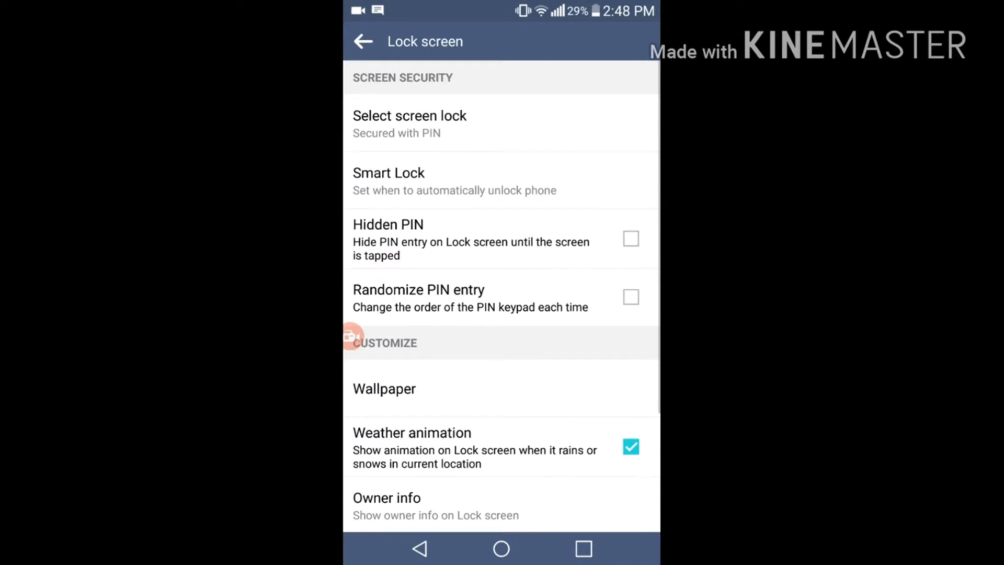
click(408, 115)
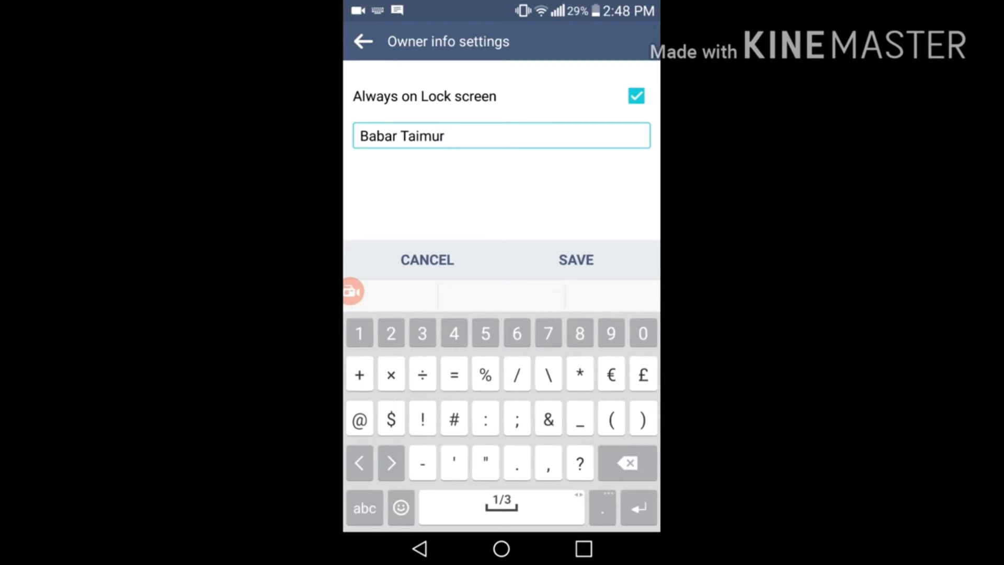
text('s G2)
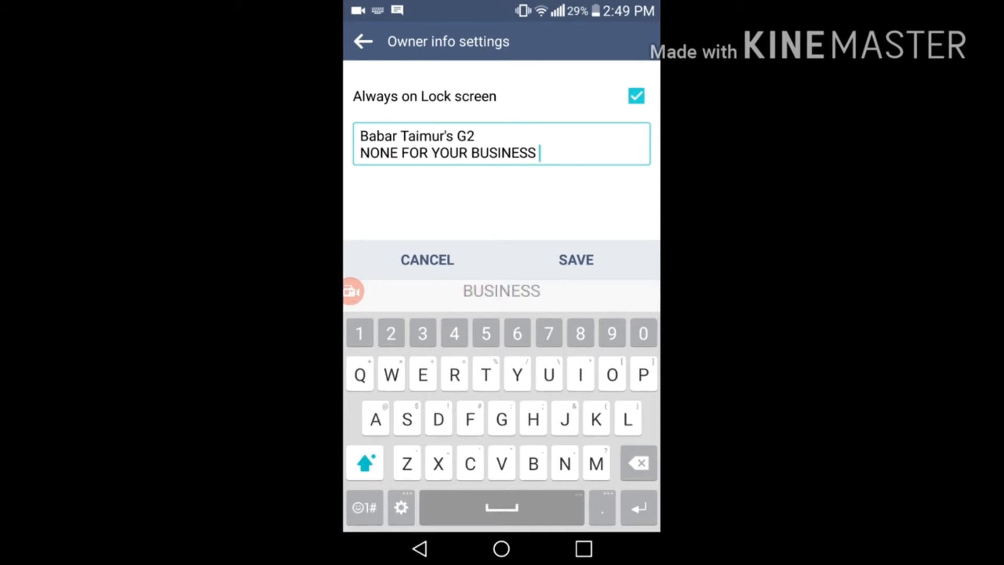
click(574, 259)
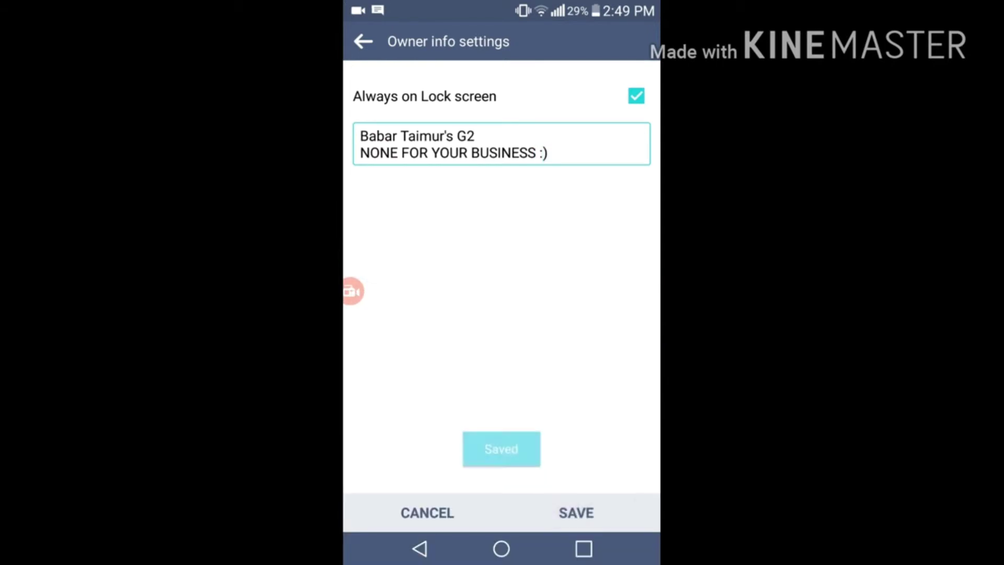
click(363, 41)
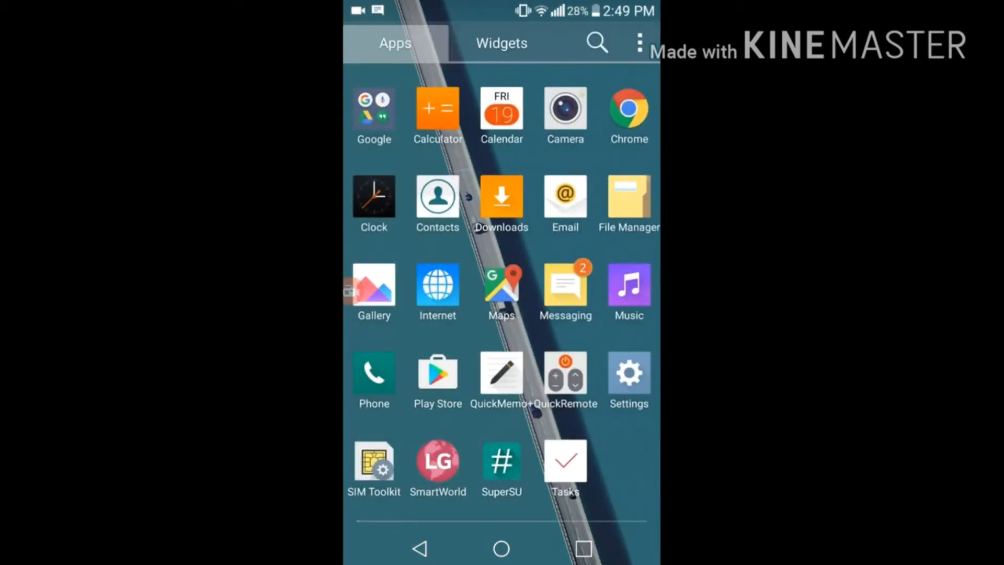
Step: Reopen Settings from the app drawer
scroll(left, 3)
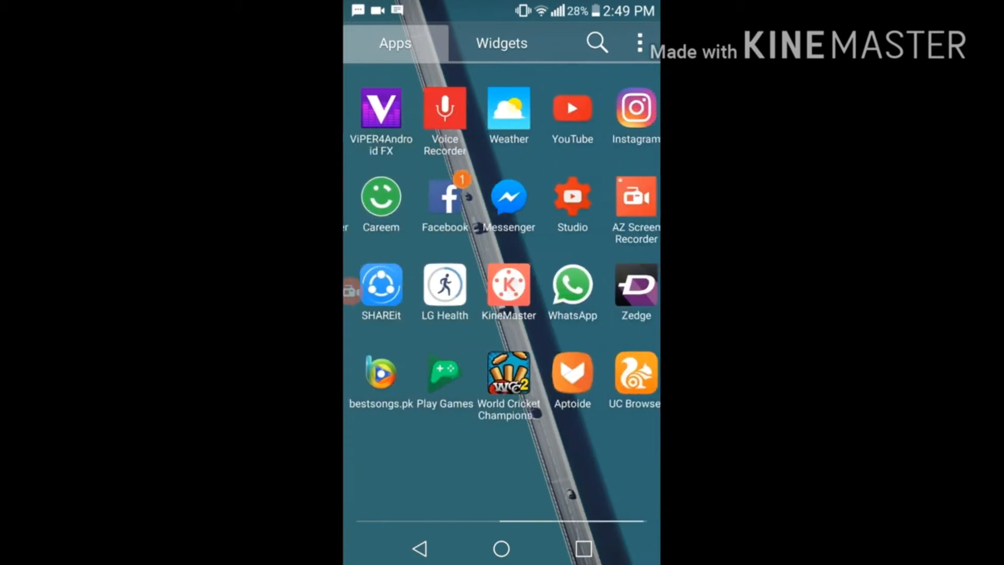
scroll(left, 3)
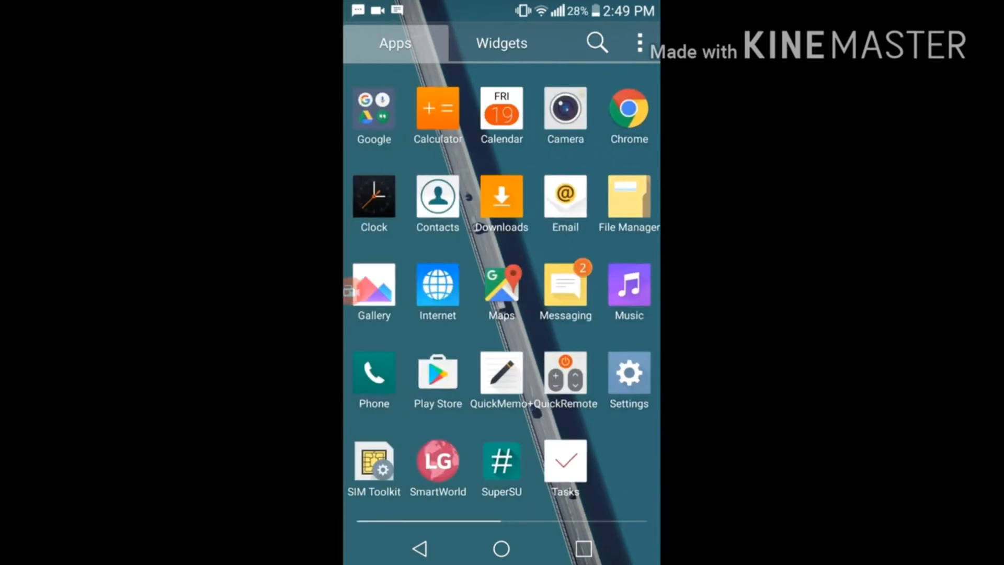
click(629, 371)
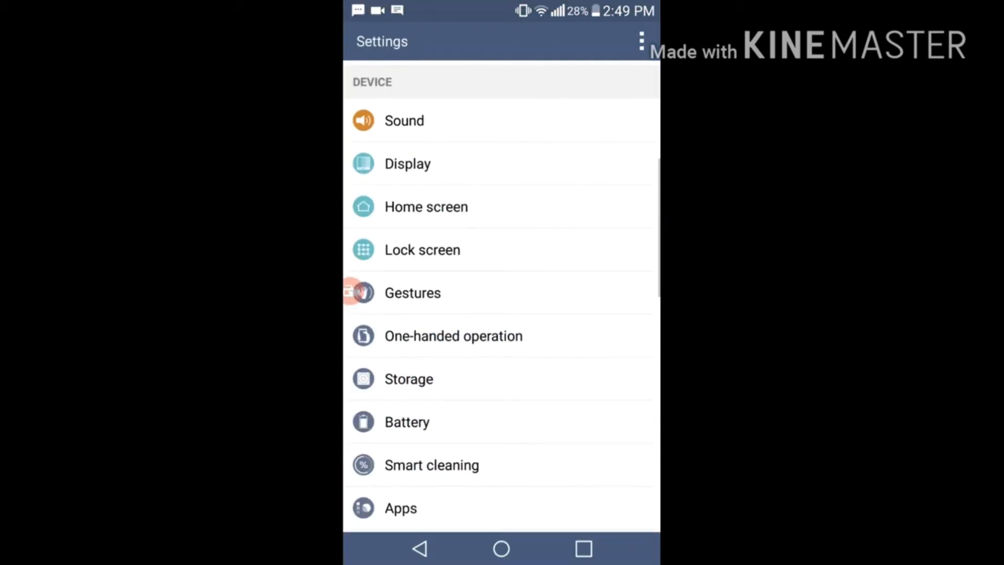
Step: Browse the Gestures page with all gestures left on, then return to the main Settings list
click(412, 293)
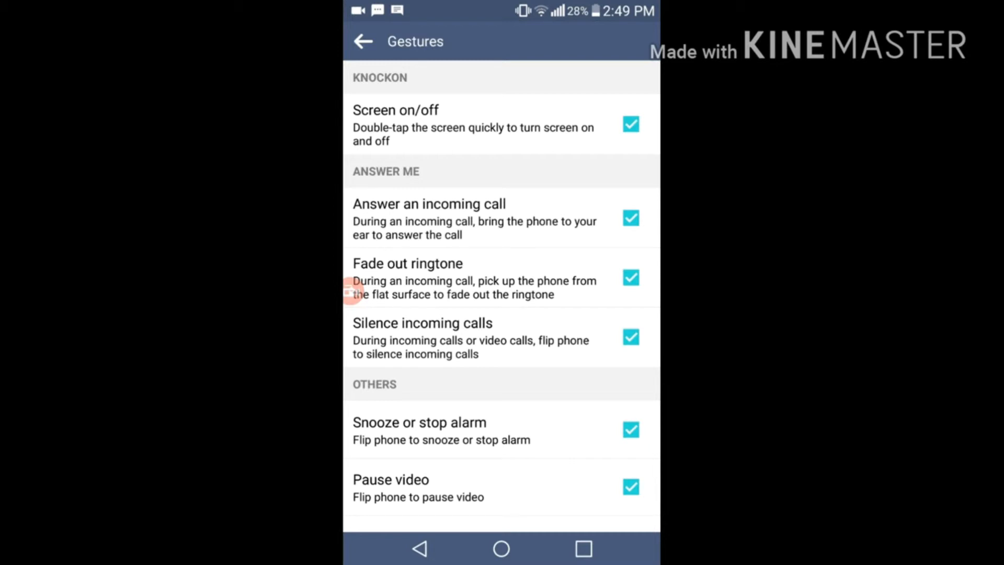
scroll(down, 3)
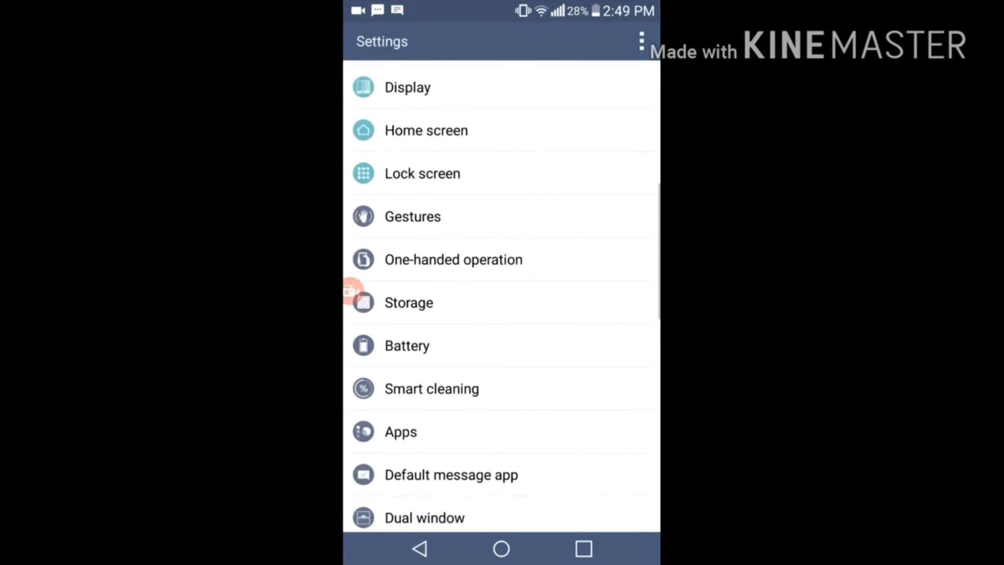
click(453, 259)
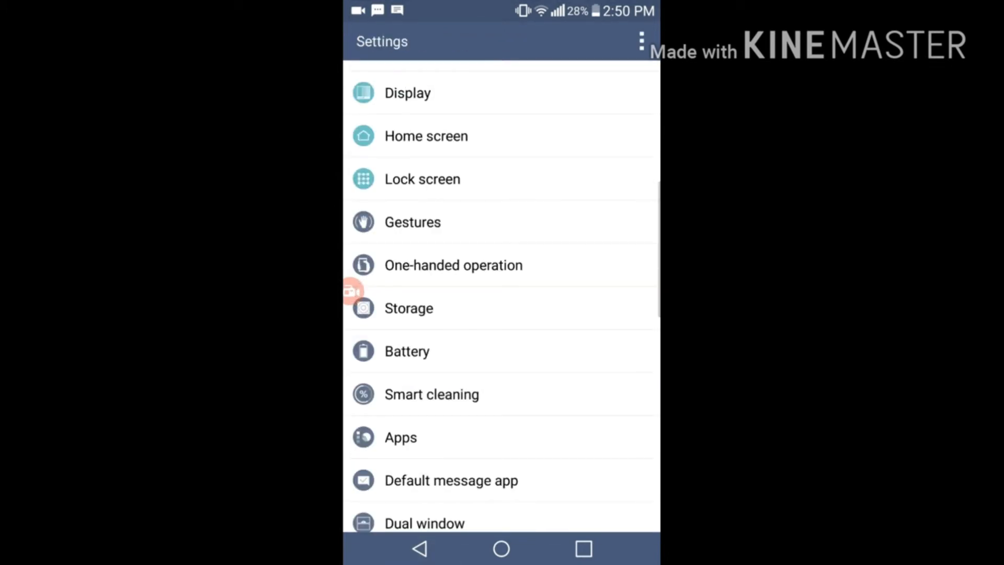
scroll(up, 3)
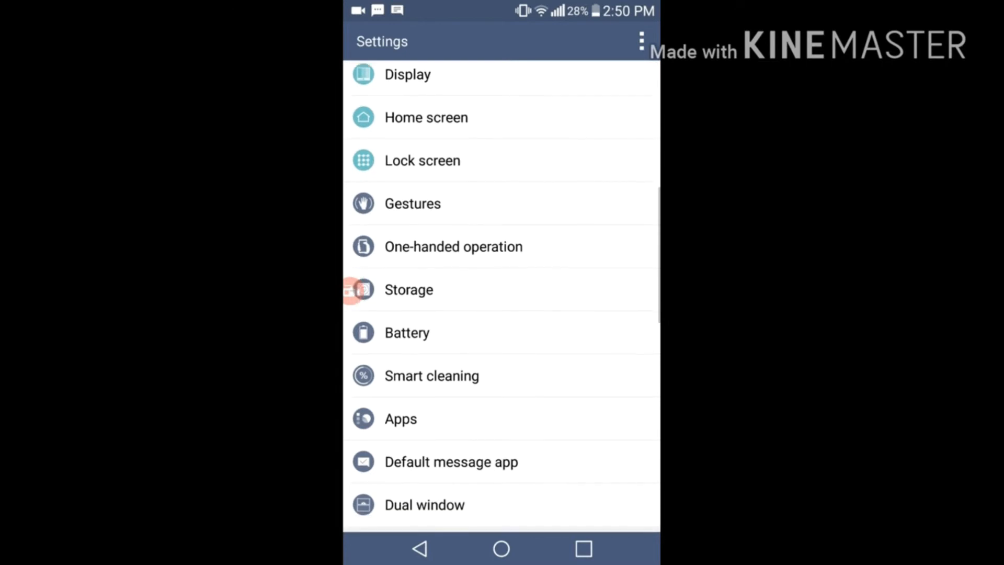
Step: Glance at Battery, then clean Temporary files in Smart cleaning down to 0.00 B
click(406, 332)
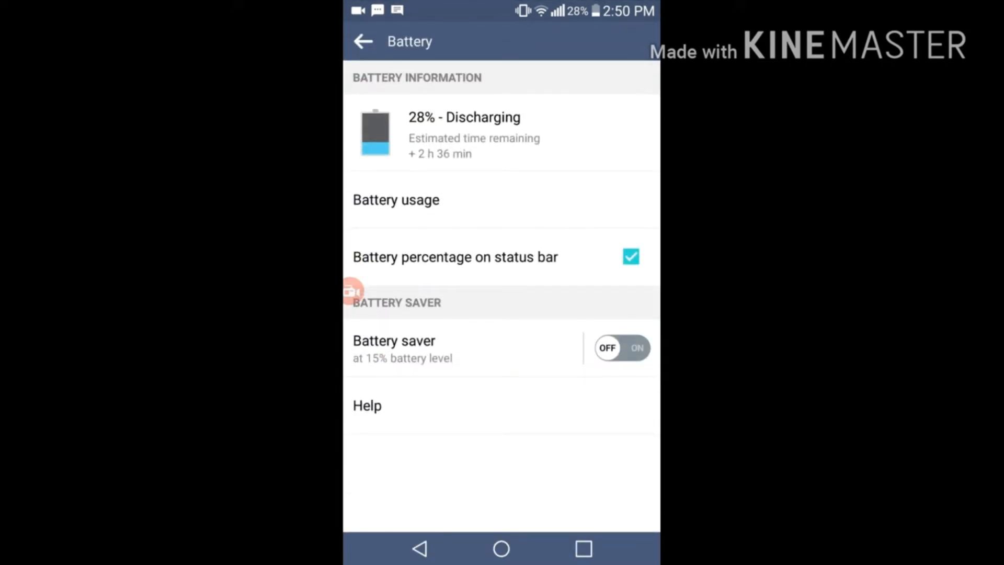
click(363, 41)
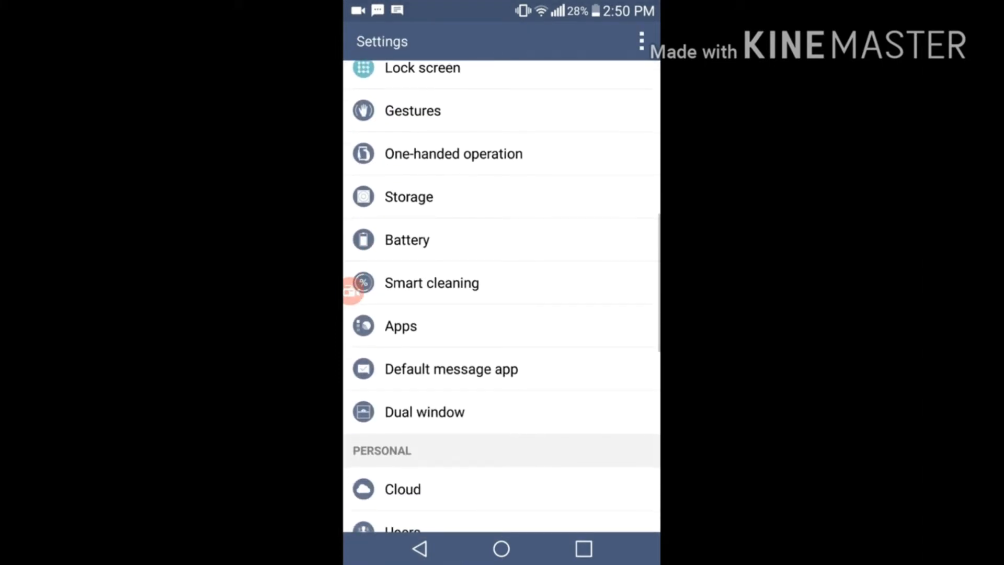
click(432, 283)
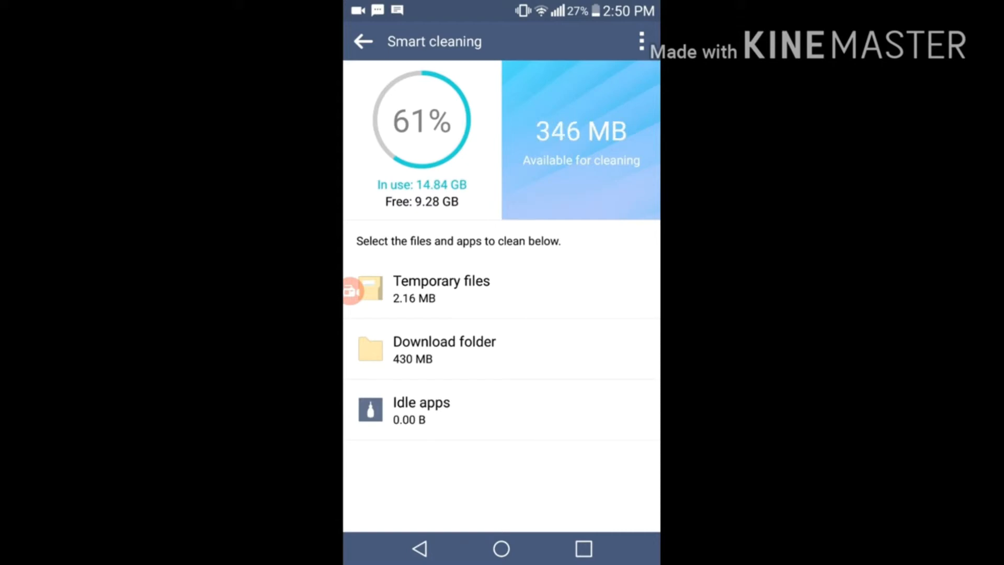
click(440, 288)
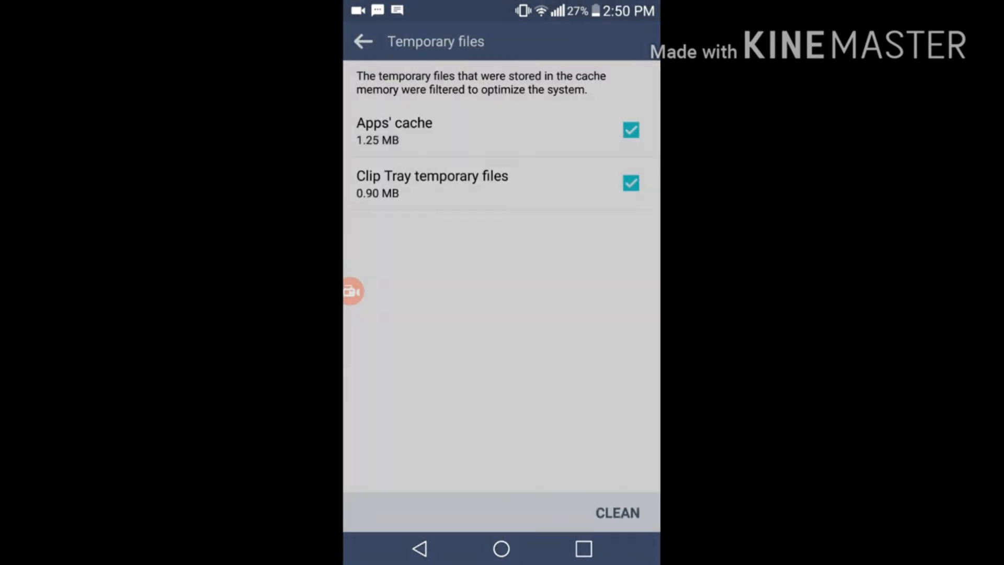
click(617, 512)
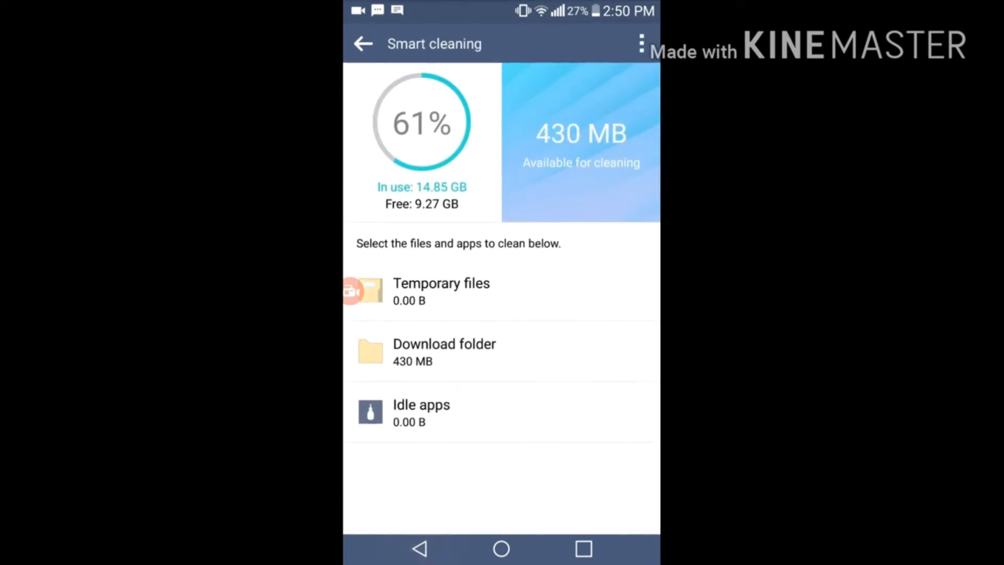
click(362, 44)
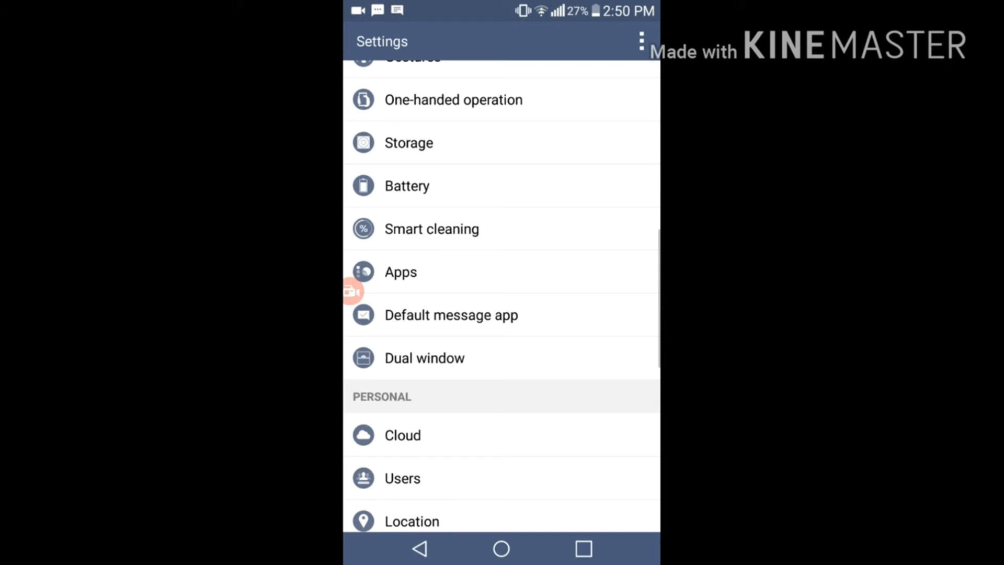
click(423, 358)
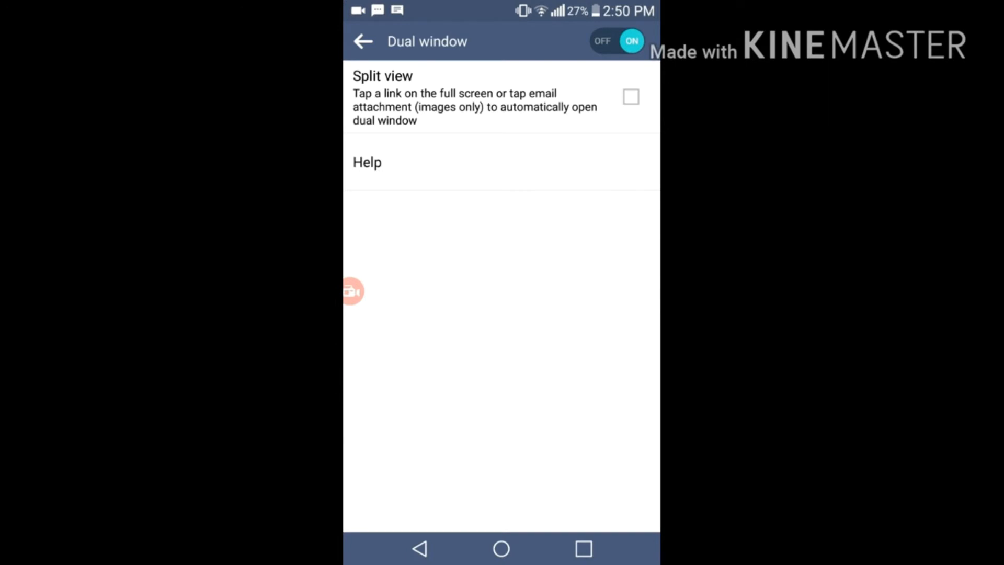
click(362, 40)
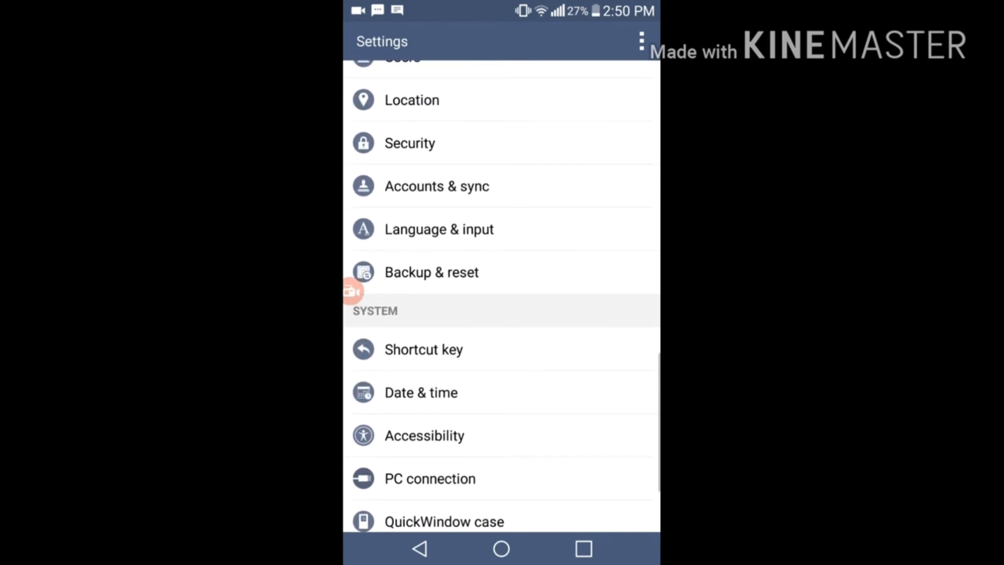
click(439, 229)
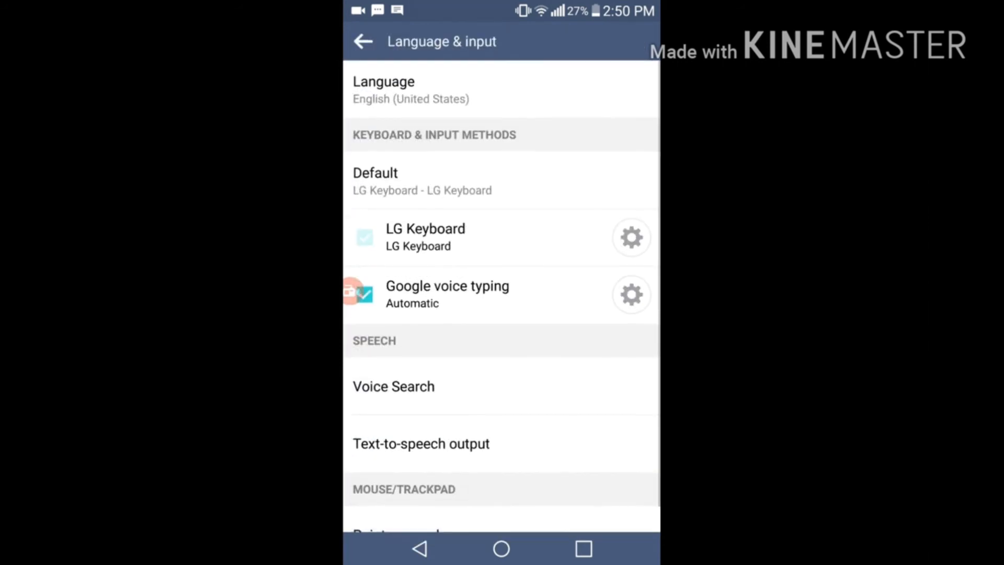
click(631, 237)
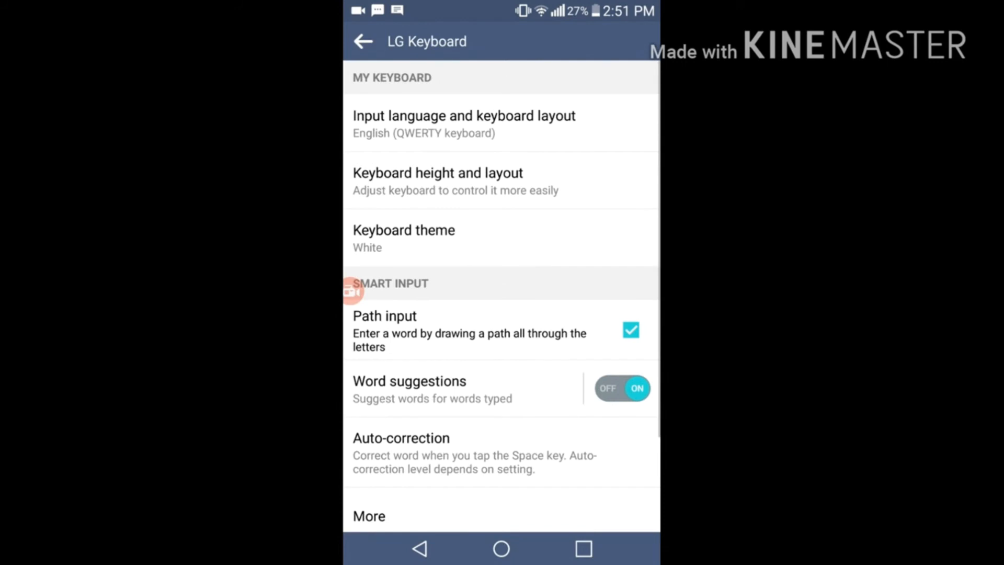
click(403, 237)
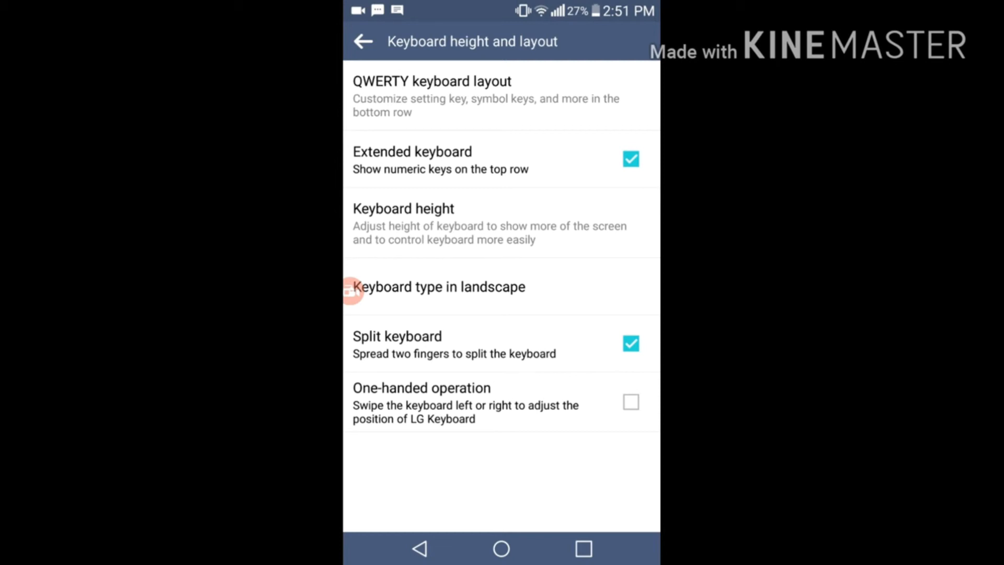
click(432, 81)
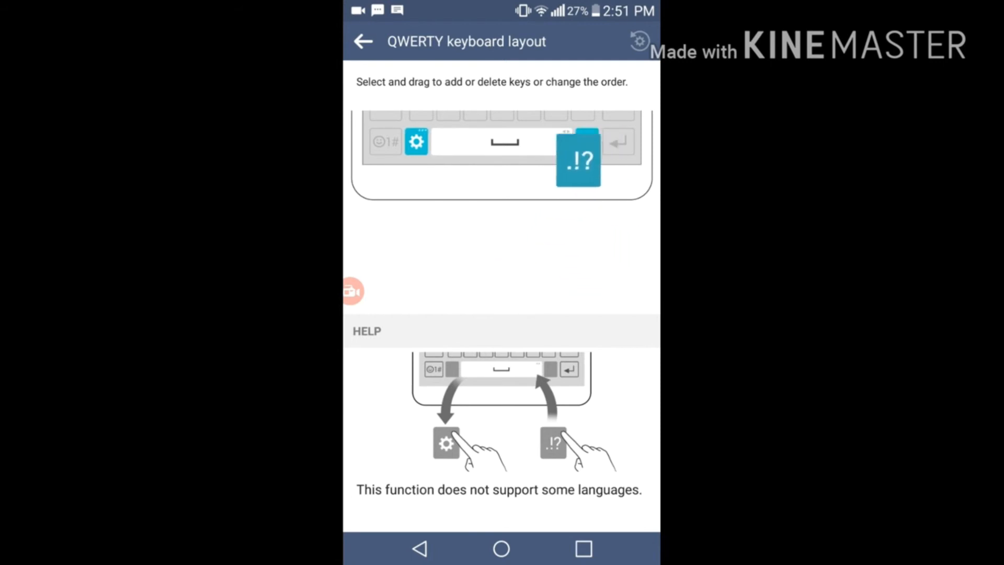
click(363, 41)
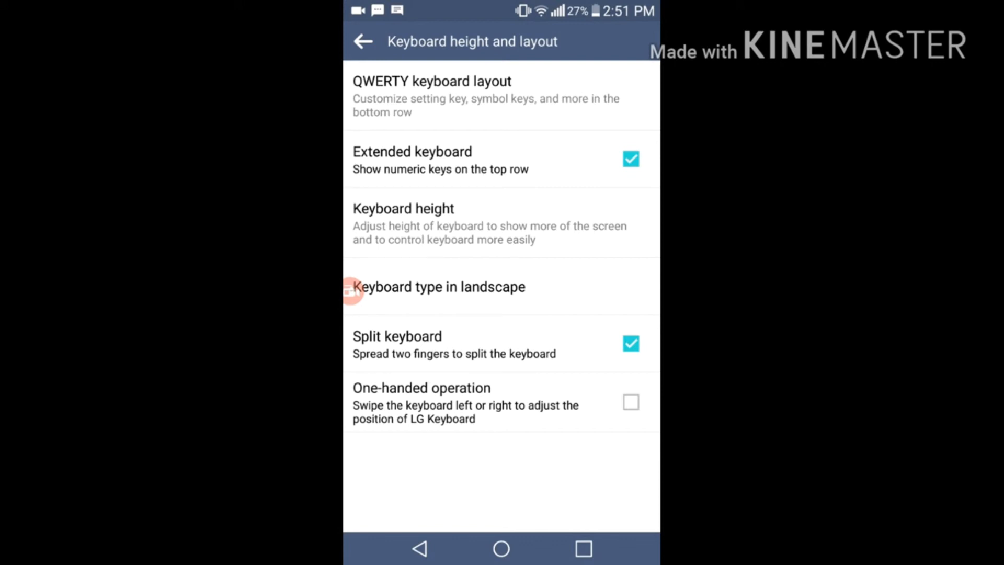
click(363, 40)
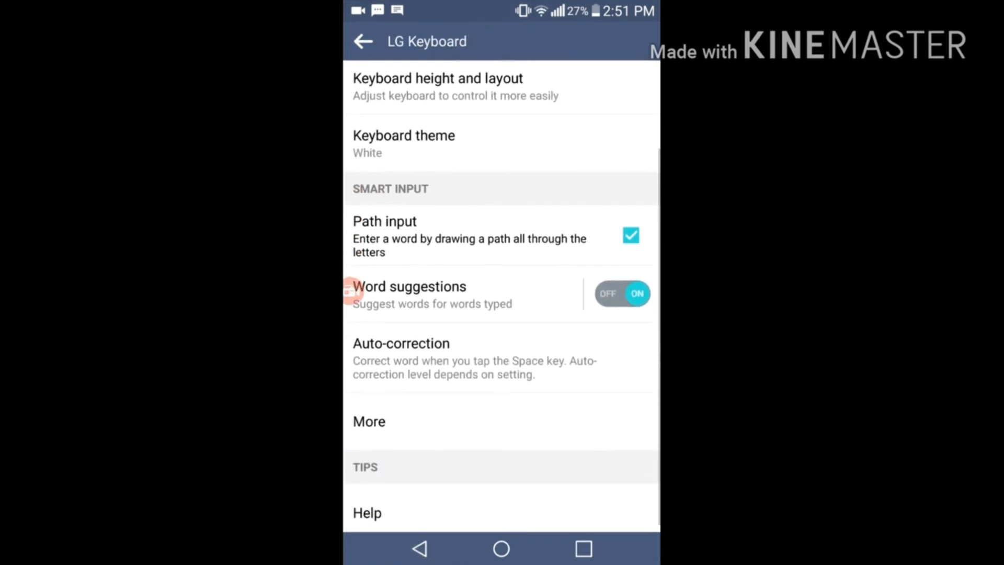
click(363, 41)
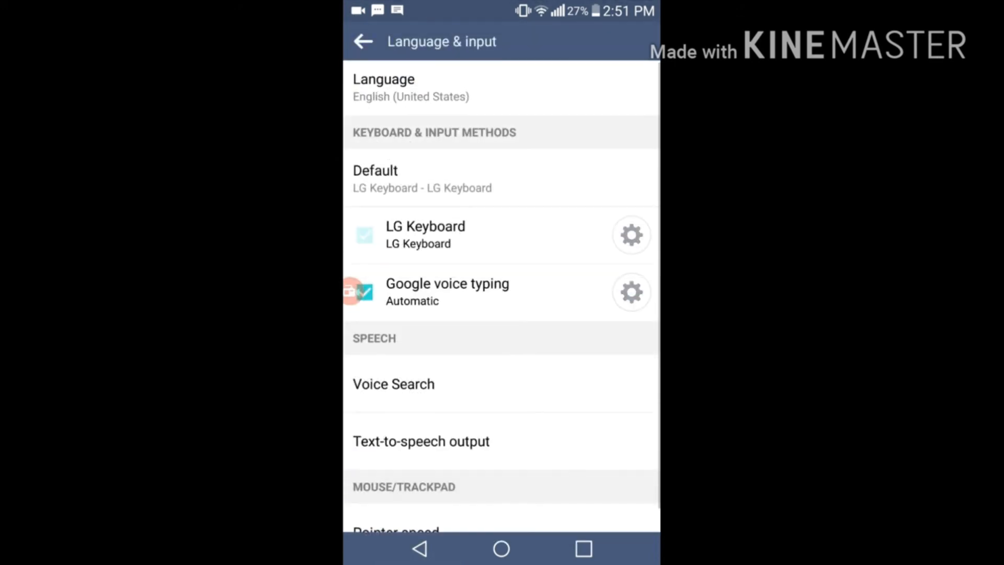
click(363, 40)
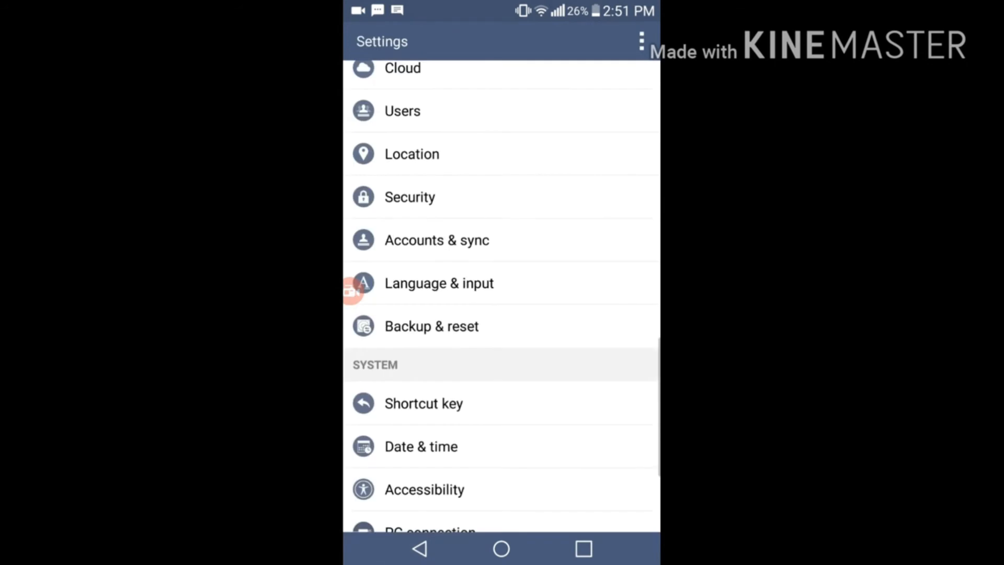
Step: View About phone Software info (Android 5.0.2, CloudyG2 3.3), then leave Settings for the home screen
scroll(down, 3)
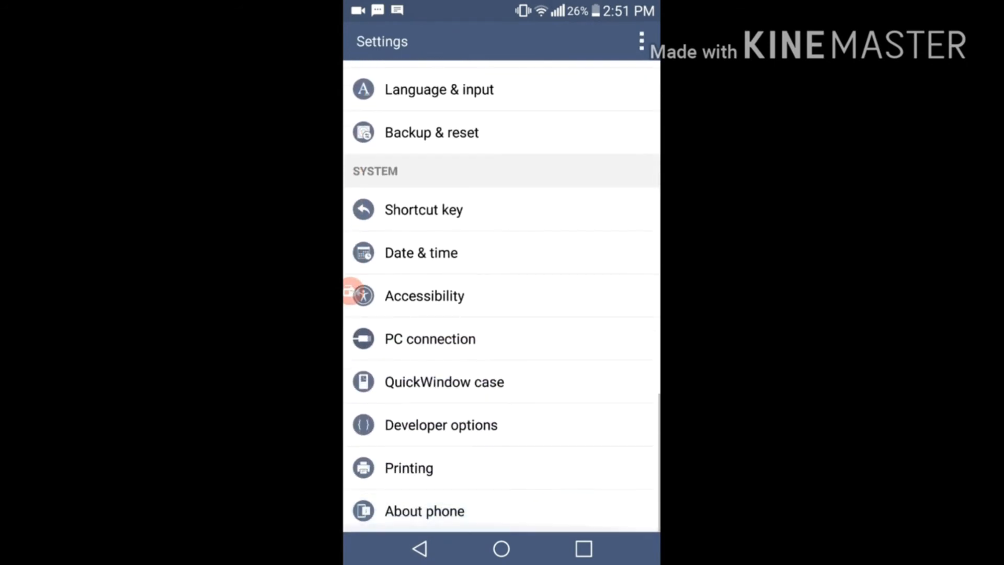
click(424, 510)
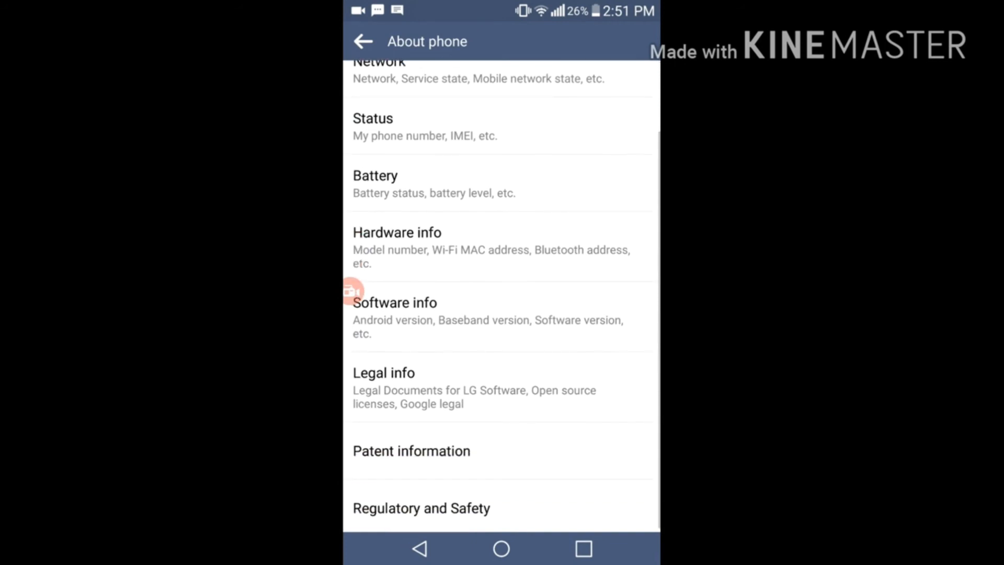
click(394, 303)
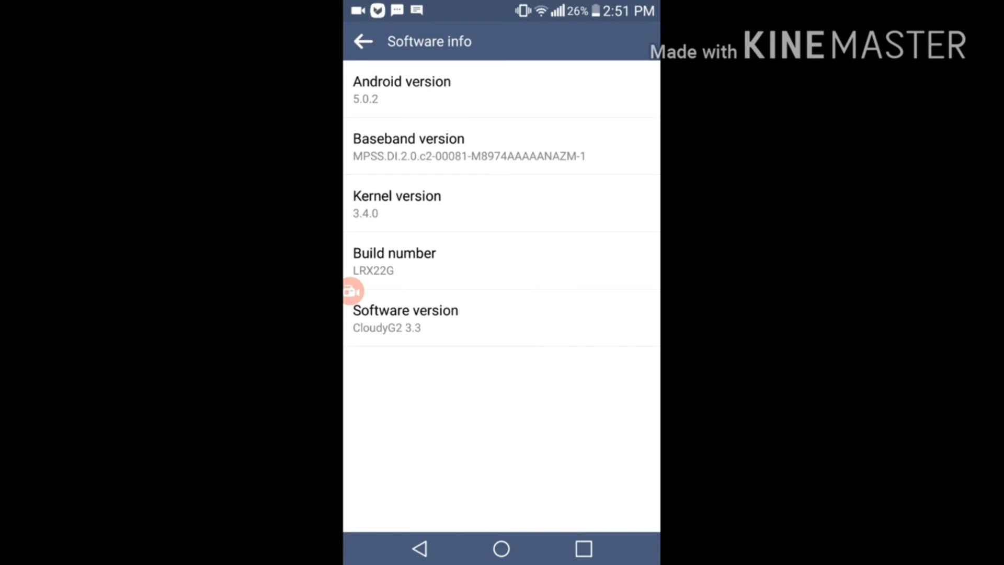
click(363, 41)
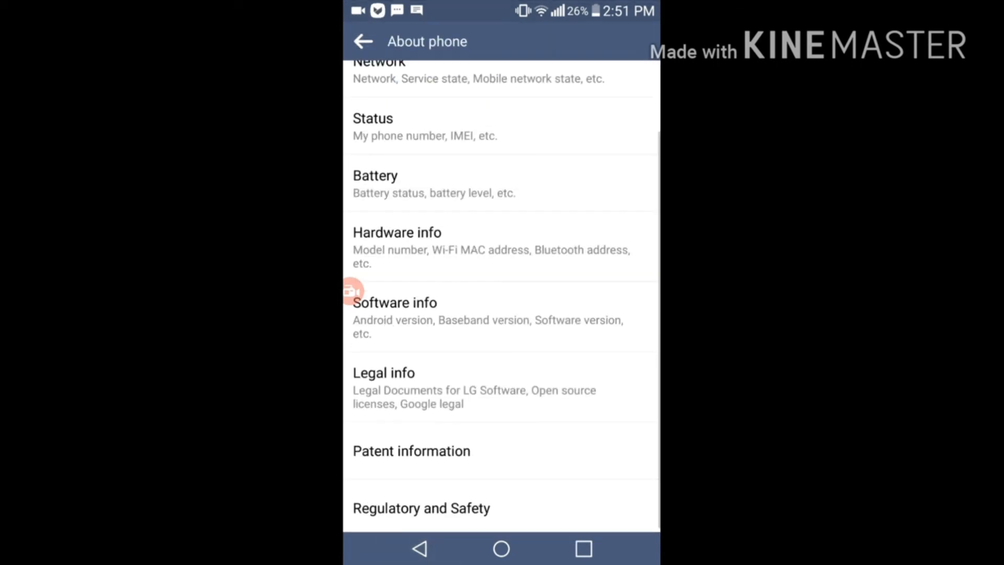
click(362, 41)
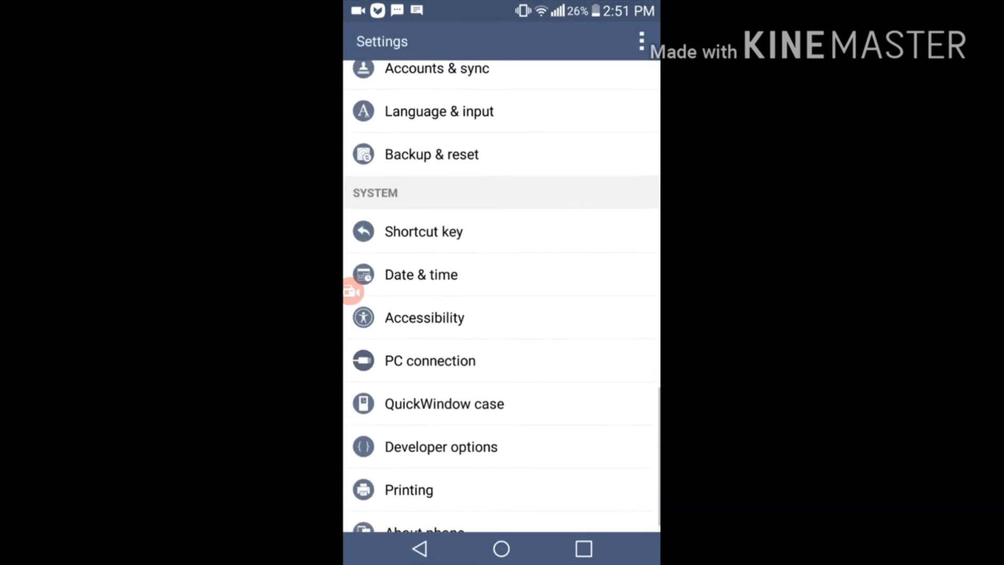
scroll(down, 3)
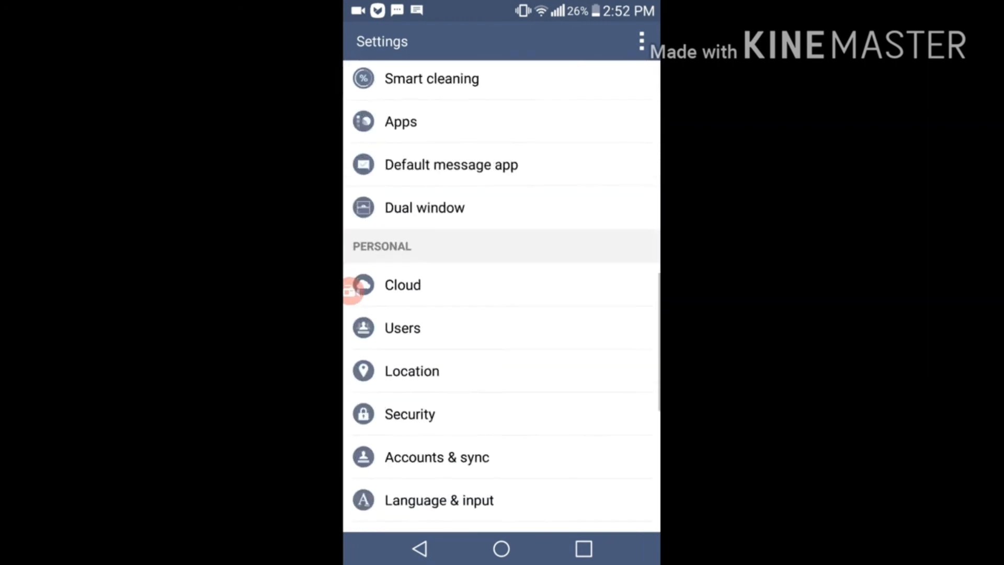
scroll(down, 3)
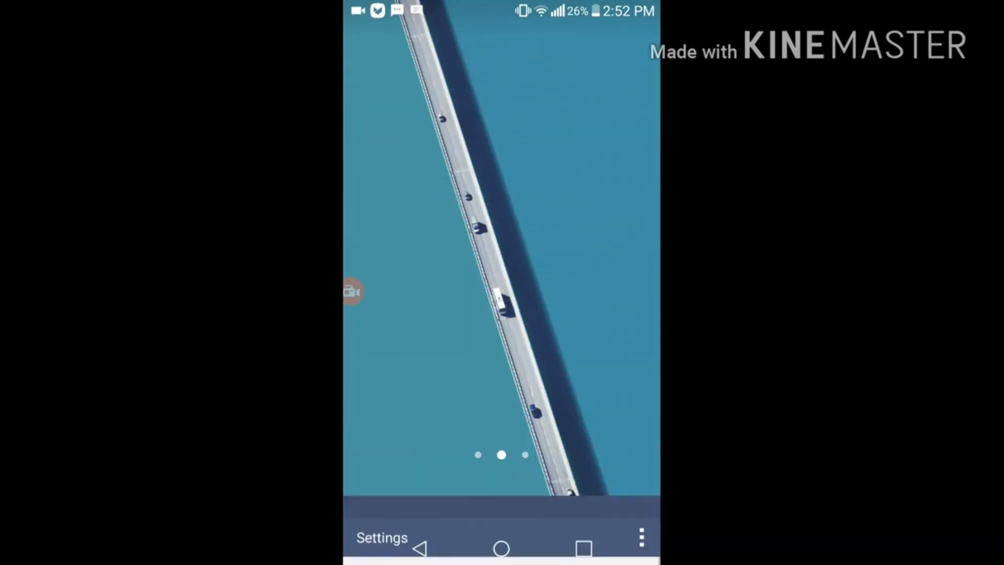
Step: Return from Settings to the main home page with the Google search bar and Facebook, Instagram, Music shortcuts
click(501, 547)
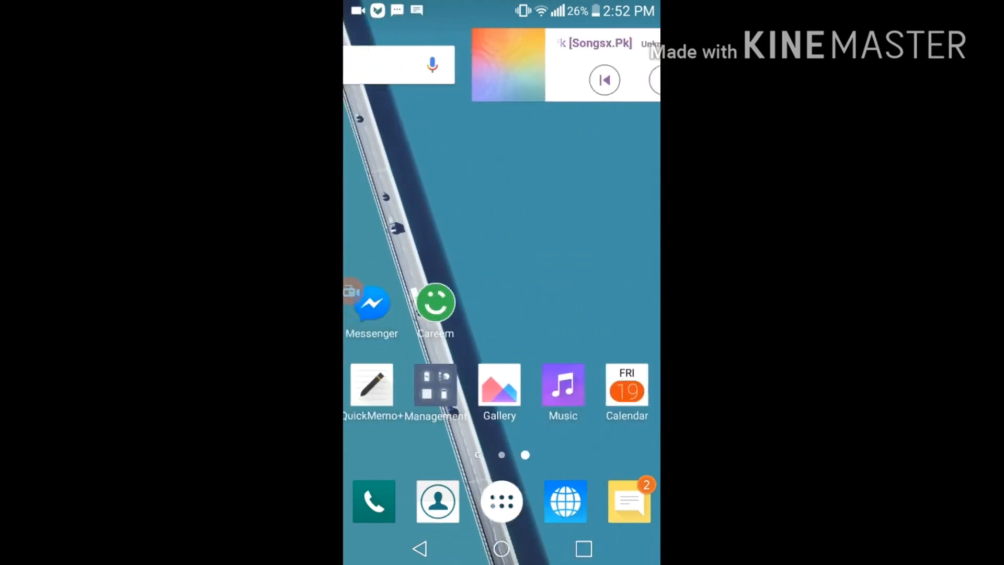
click(501, 501)
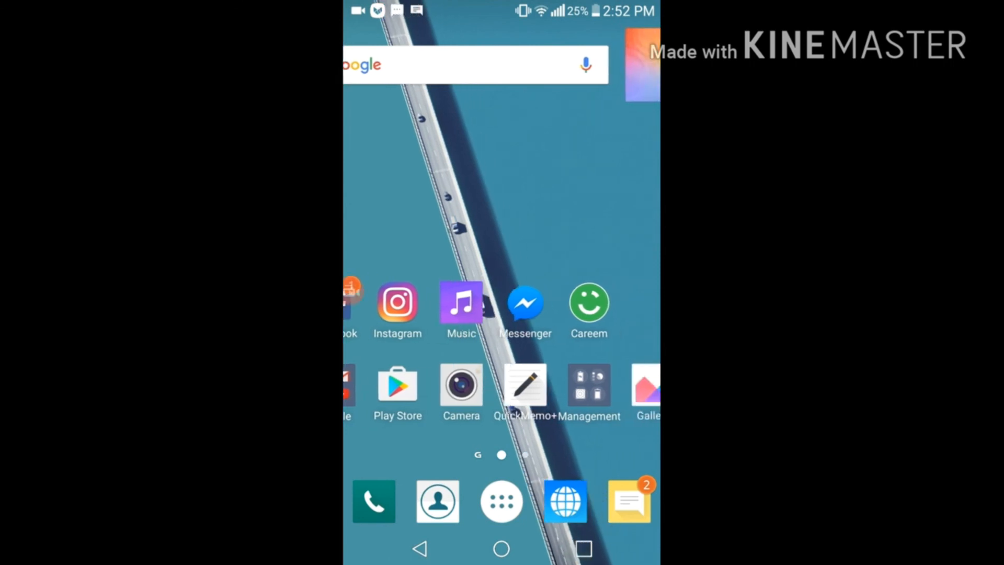
scroll(right, 3)
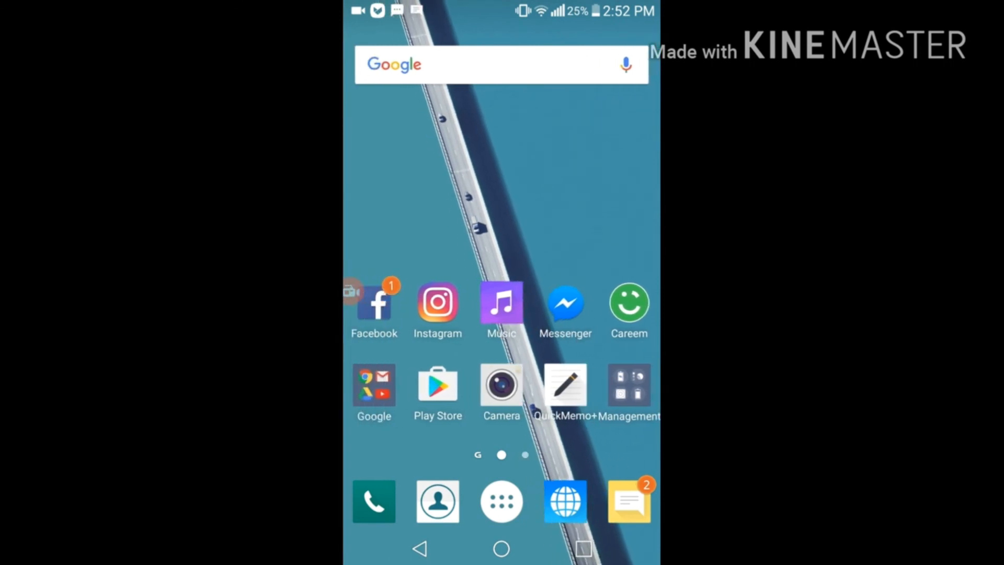